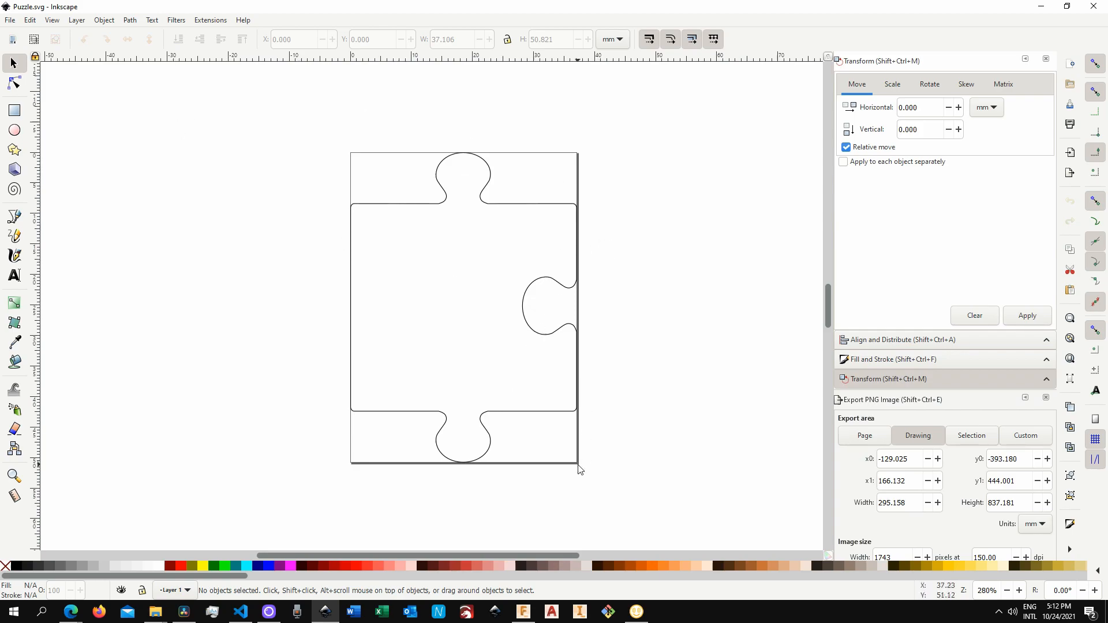
pyautogui.moveTo(622, 482)
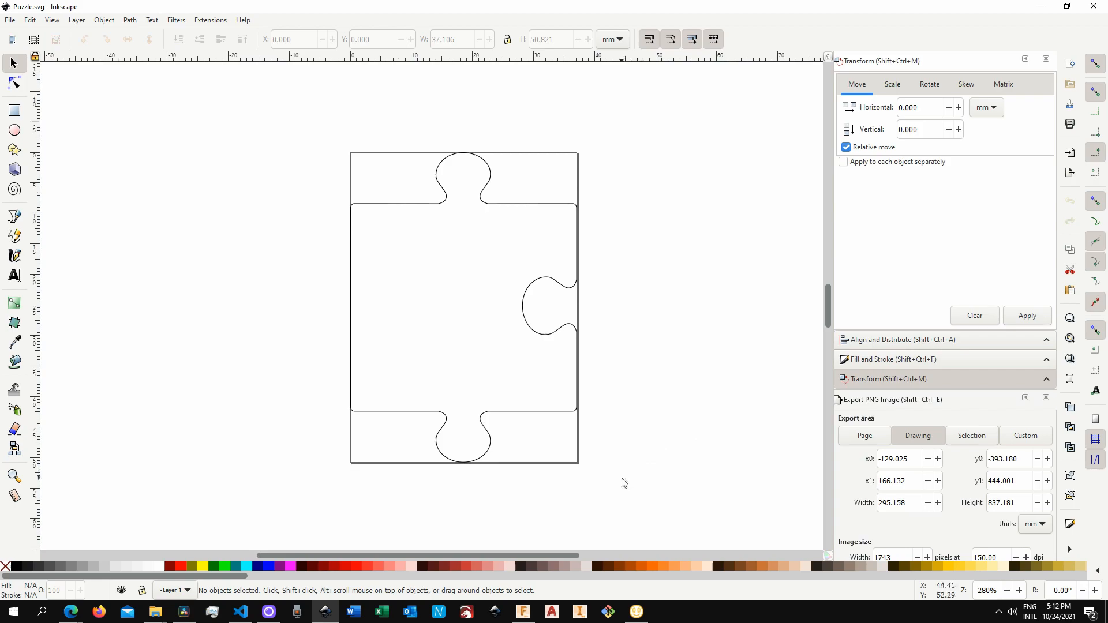
pyautogui.moveTo(605, 385)
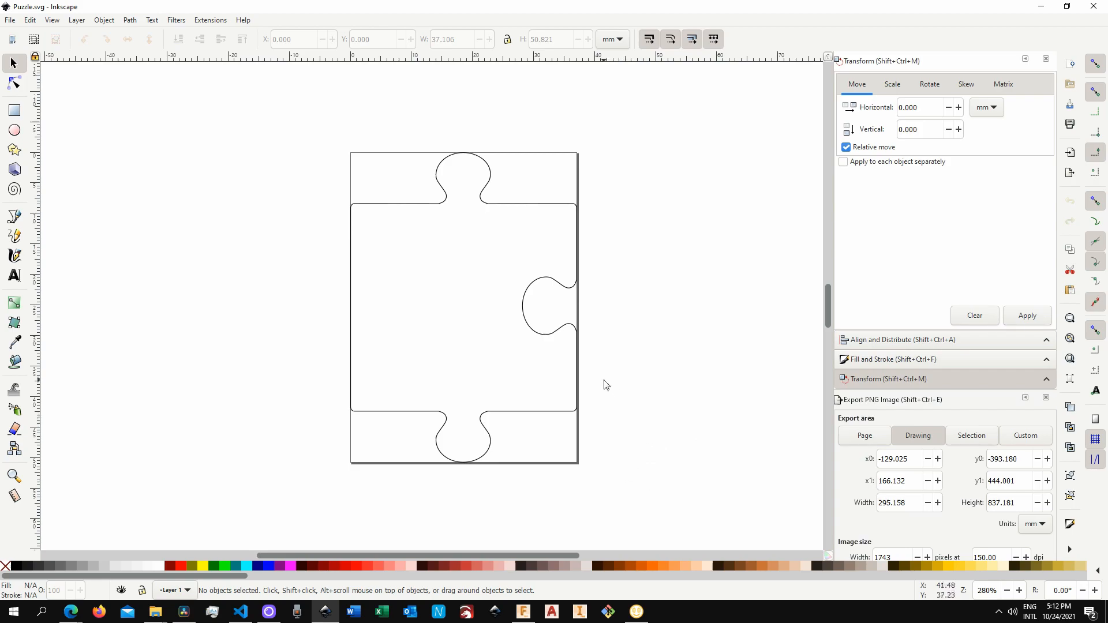
pyautogui.moveTo(538, 257)
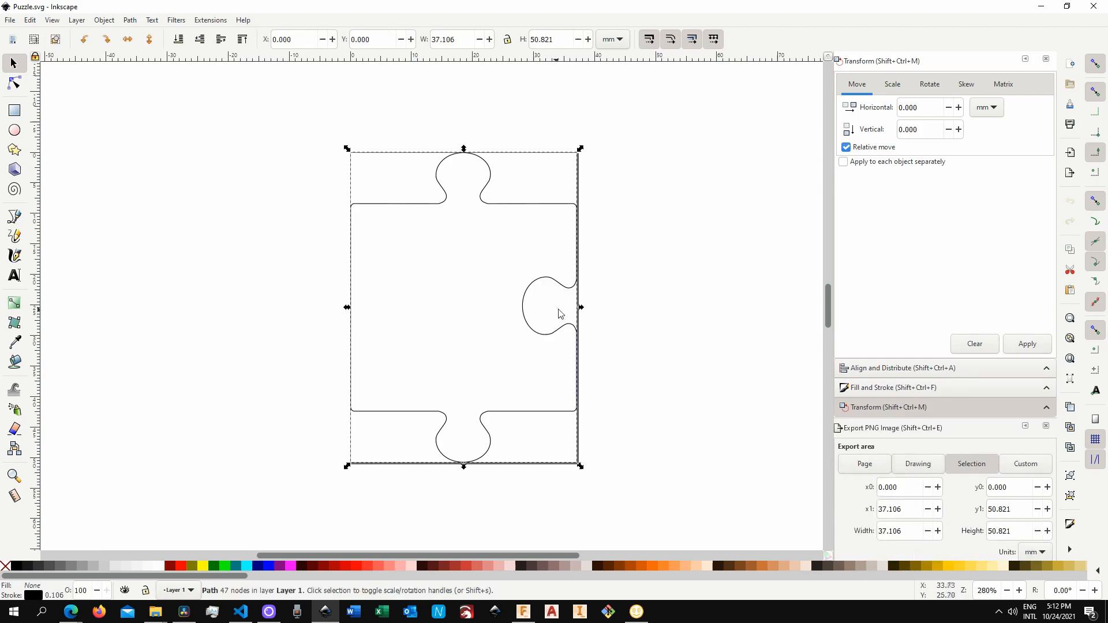
pyautogui.moveTo(540, 323)
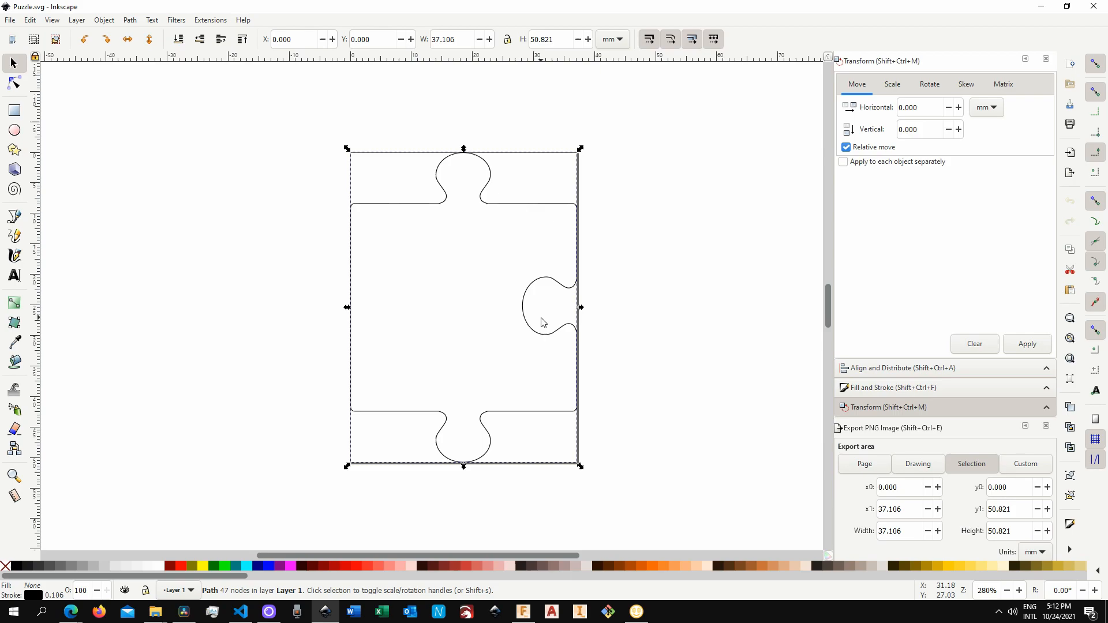
pyautogui.moveTo(547, 309)
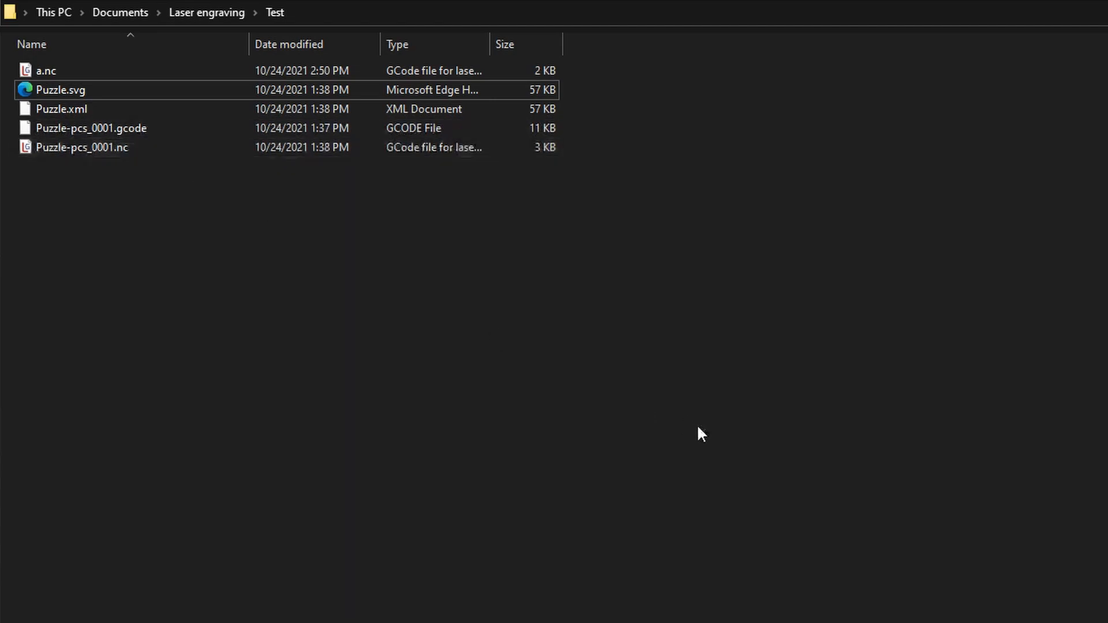
pyautogui.moveTo(208, 298)
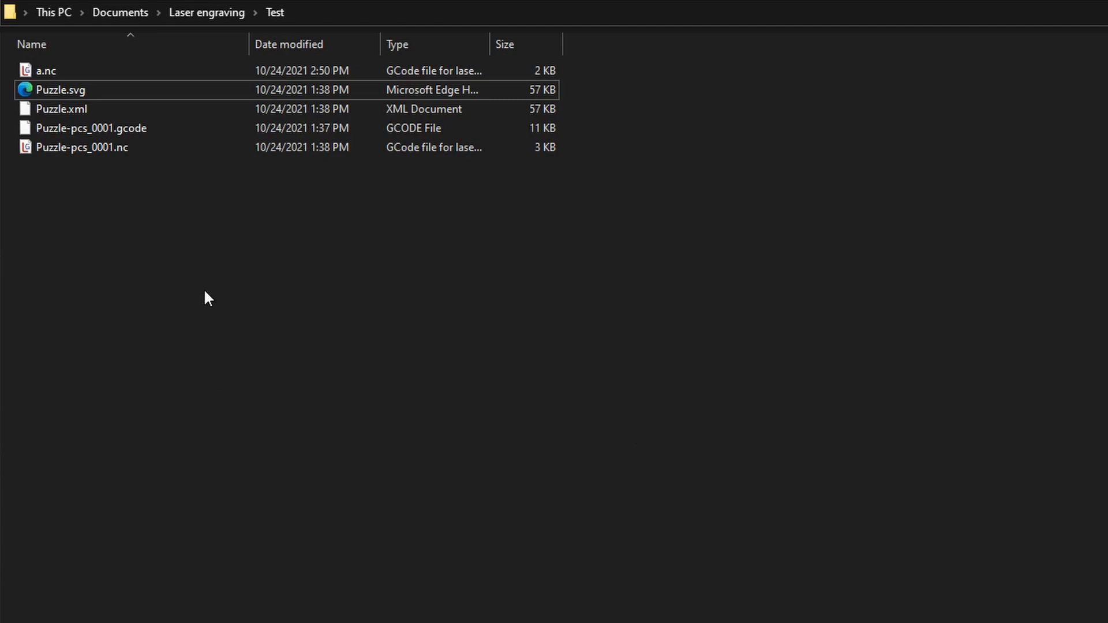
pyautogui.moveTo(195, 186)
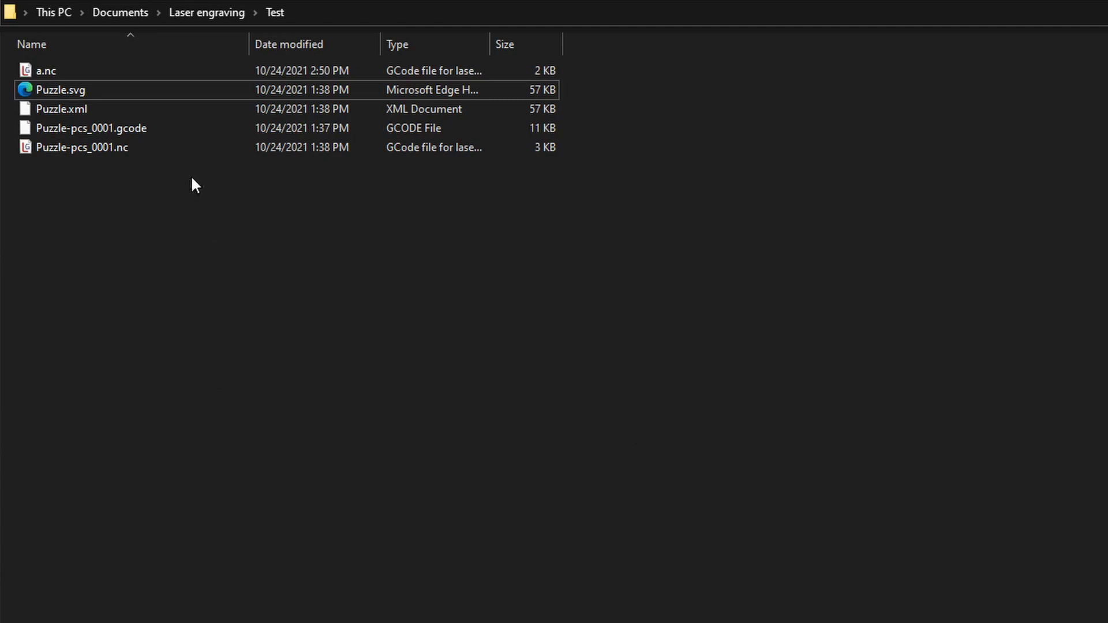
pyautogui.moveTo(144, 170)
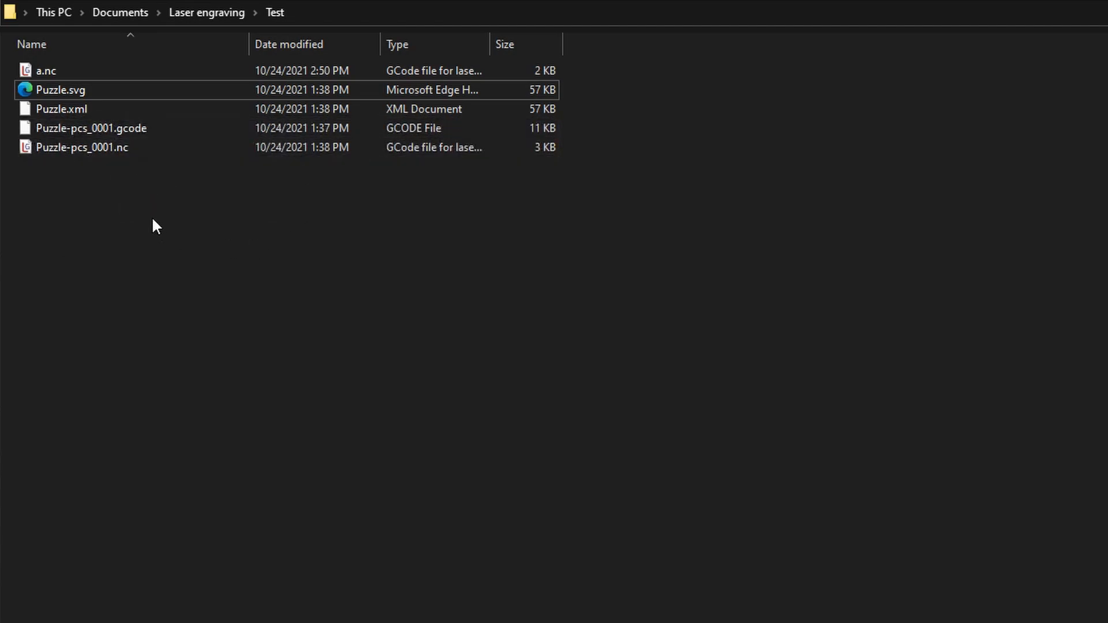
pyautogui.moveTo(248, 295)
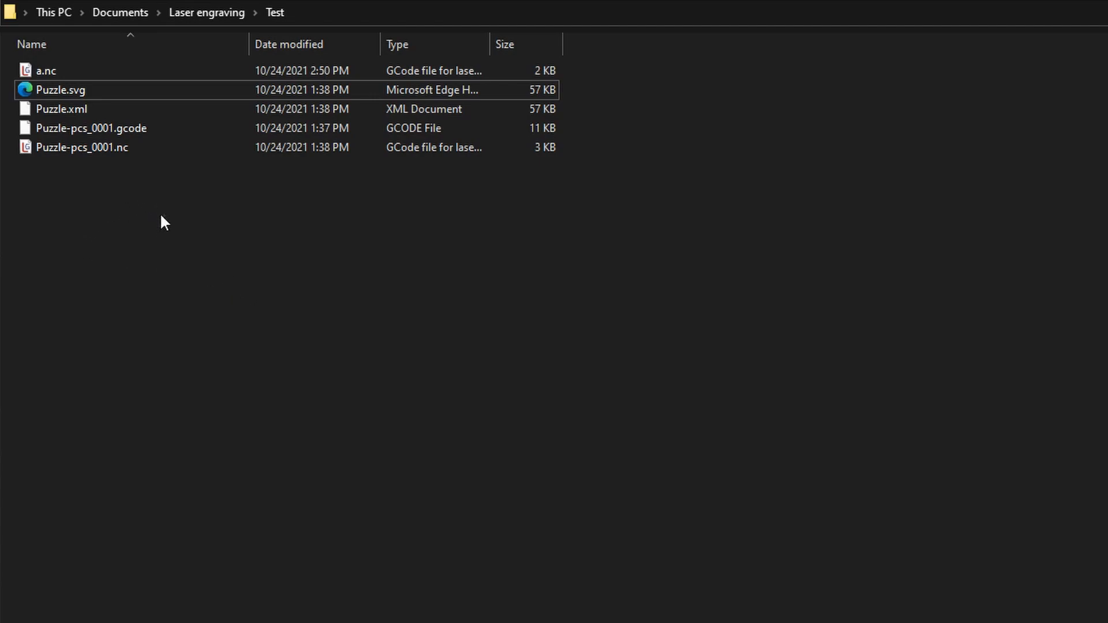
# Open Puzzle-pcs_0001.nc in Notepad from its right-click Open with menu.
pyautogui.rightClick(82, 148)
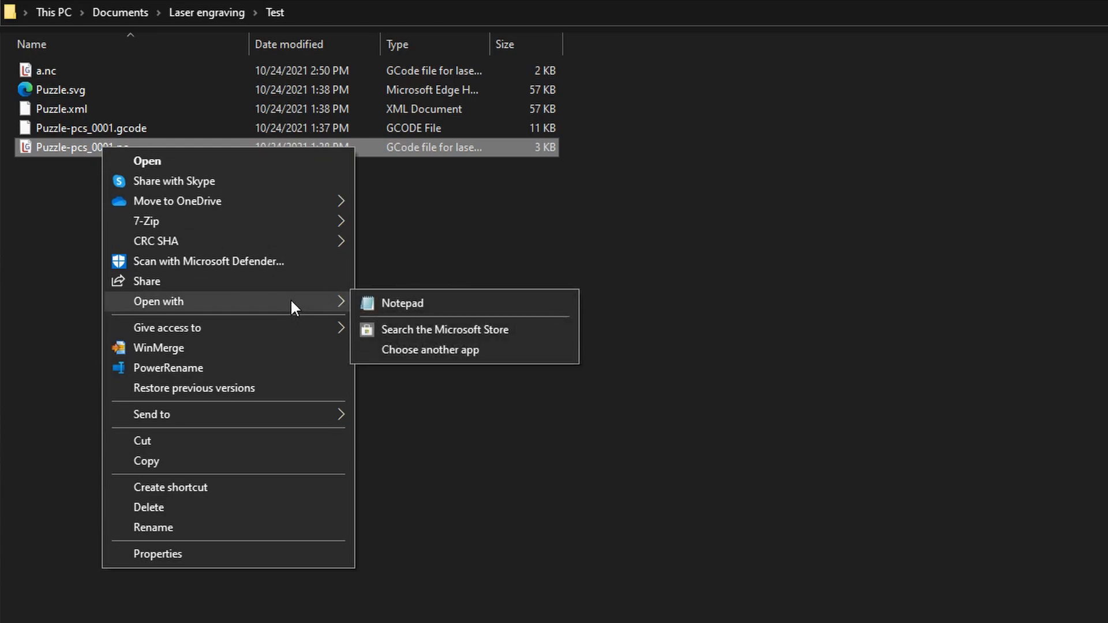
pyautogui.click(402, 303)
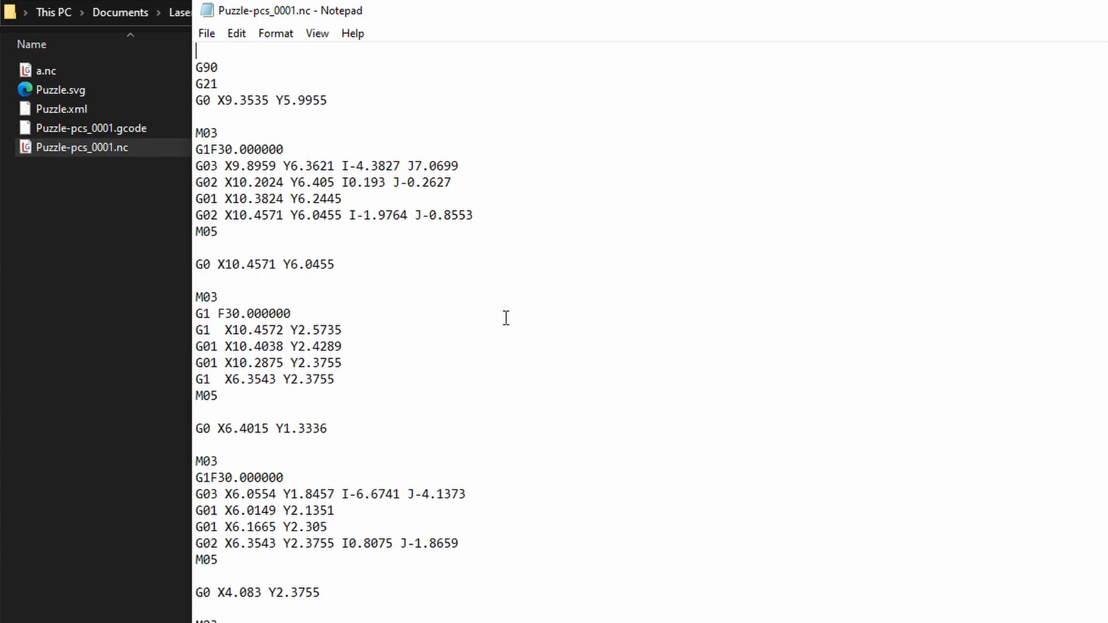
pyautogui.moveTo(556, 179)
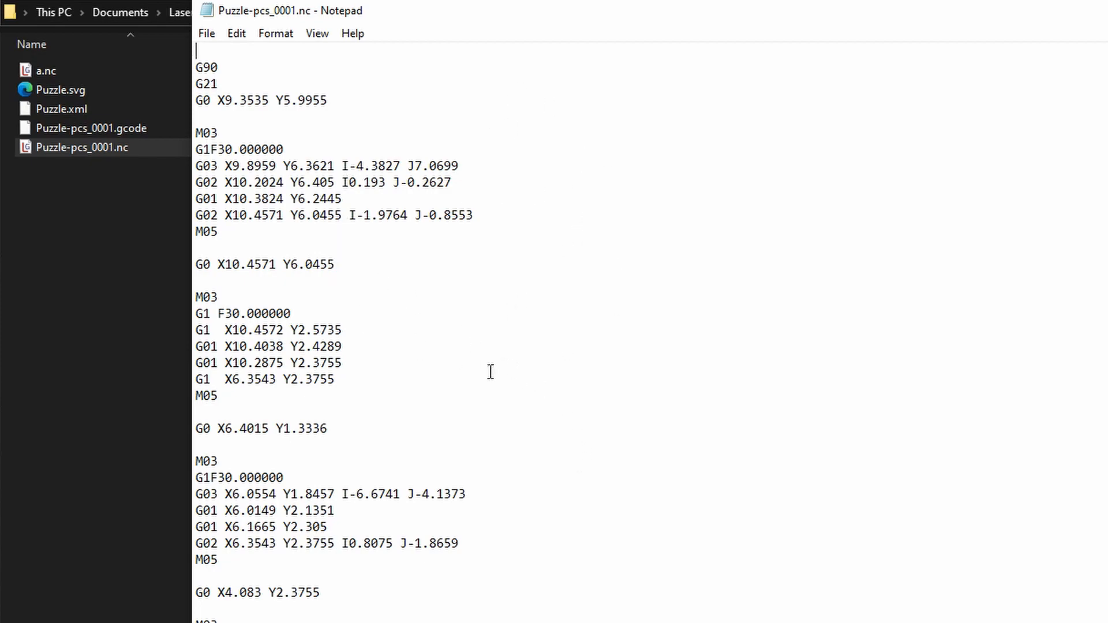
pyautogui.doubleClick(206, 67)
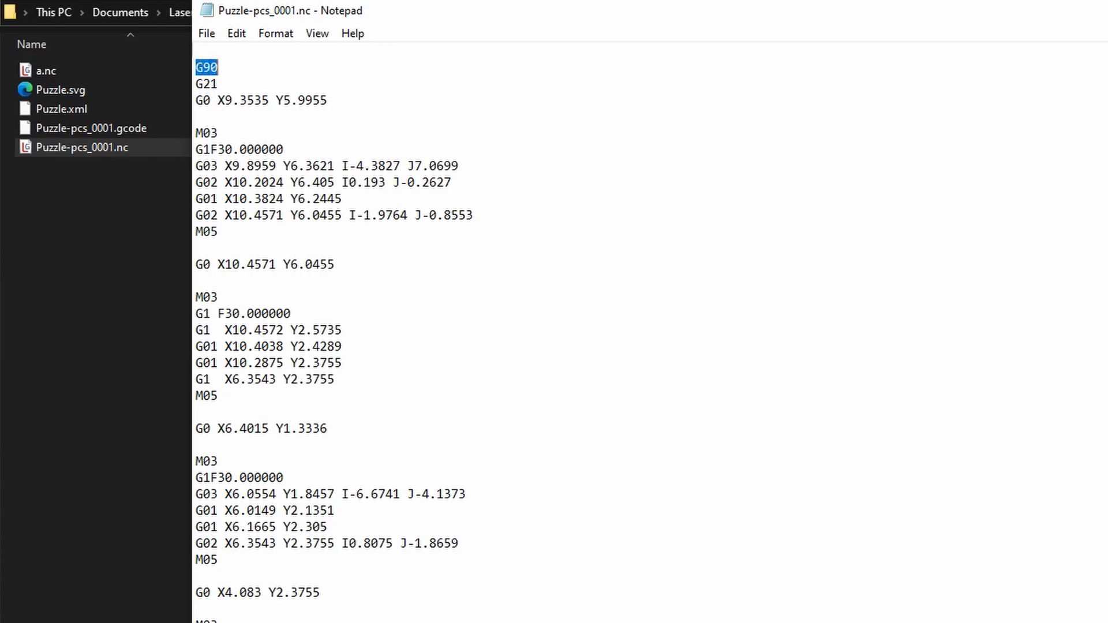
pyautogui.moveTo(215, 67); pyautogui.dragTo(313, 100)
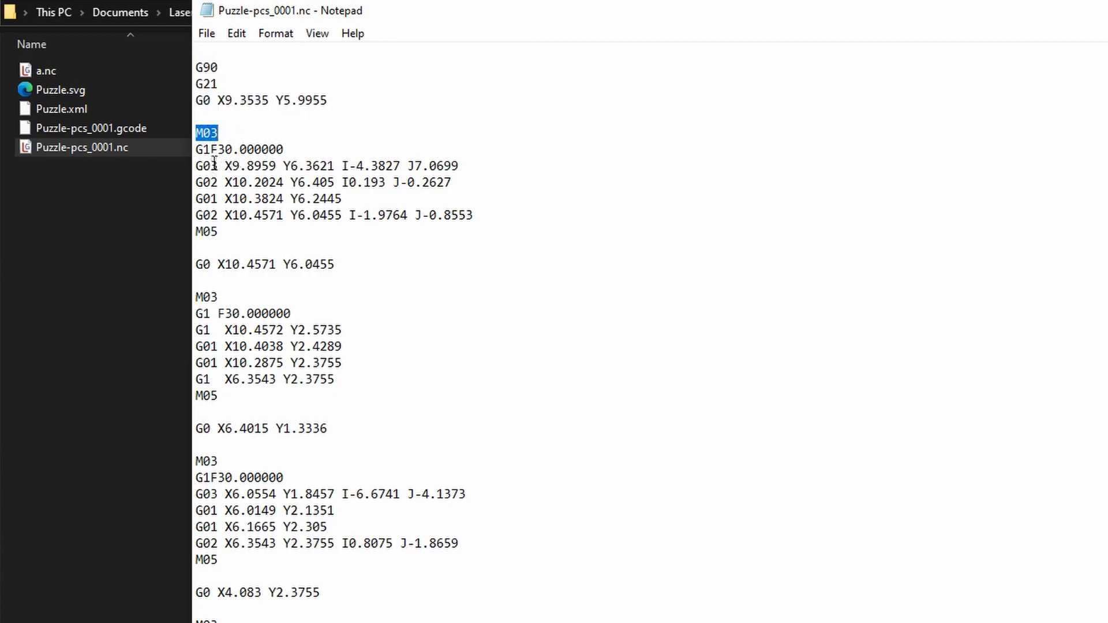
pyautogui.moveTo(212, 149); pyautogui.dragTo(217, 231)
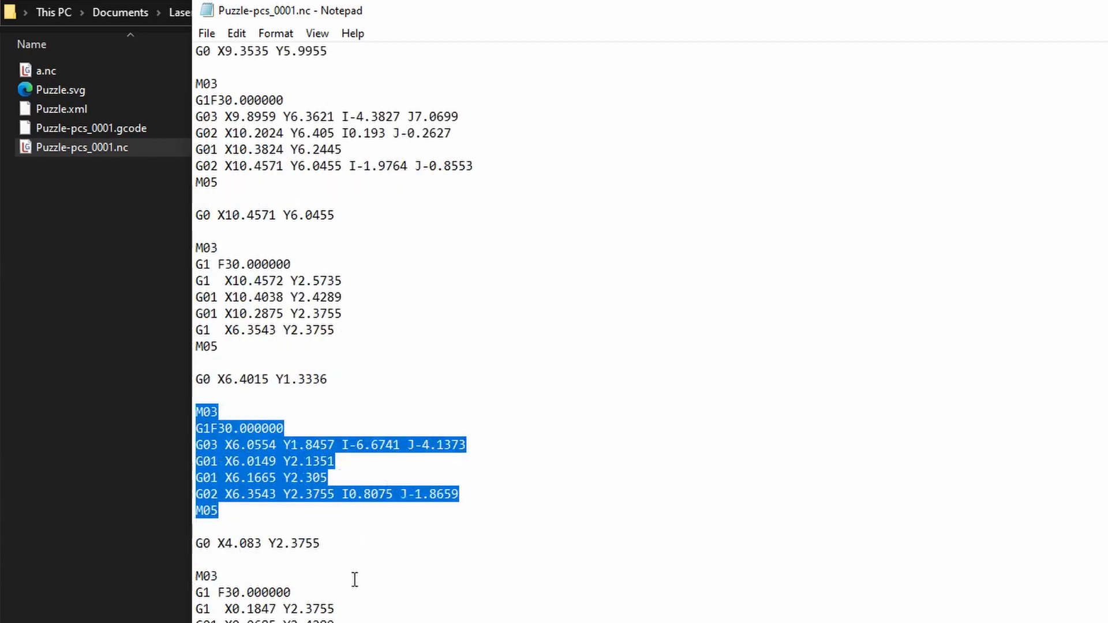
pyautogui.scroll(-3)
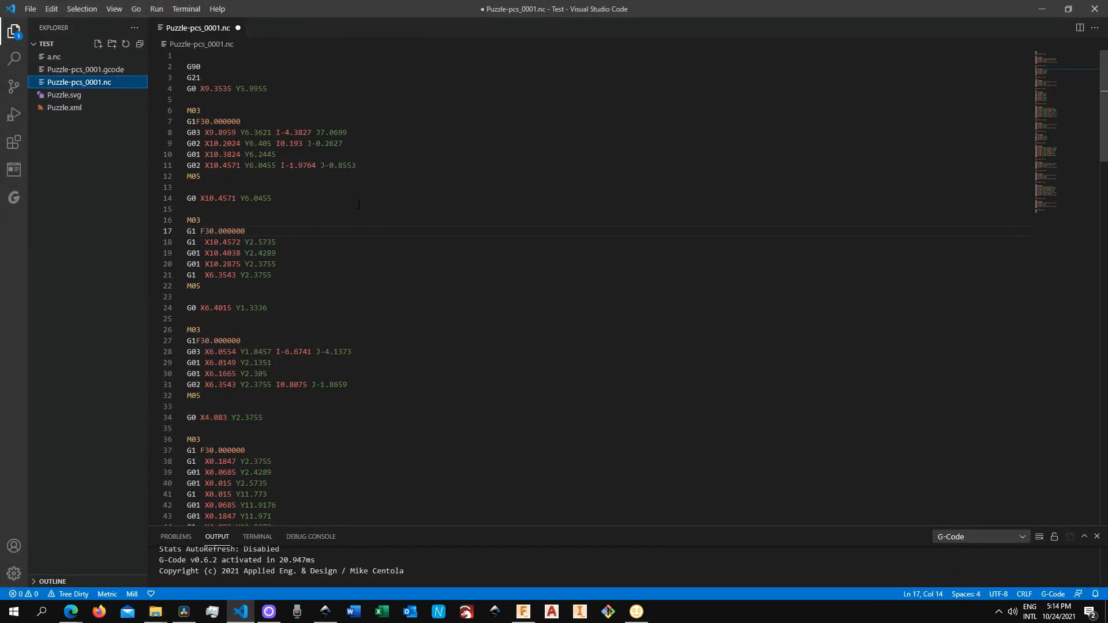
pyautogui.moveTo(88, 213)
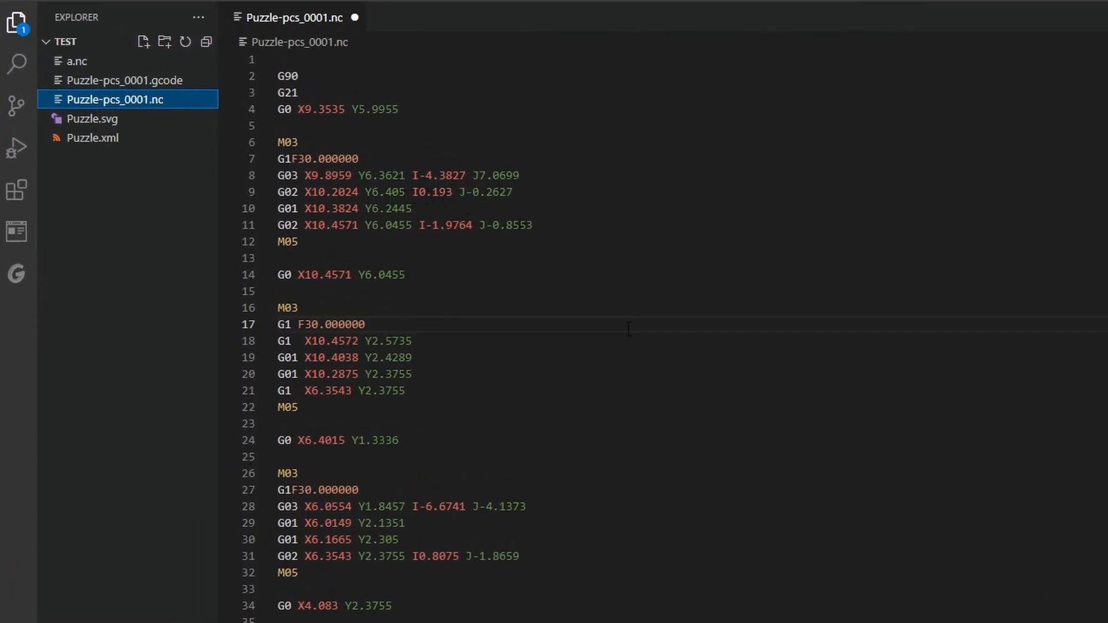
pyautogui.moveTo(695, 291)
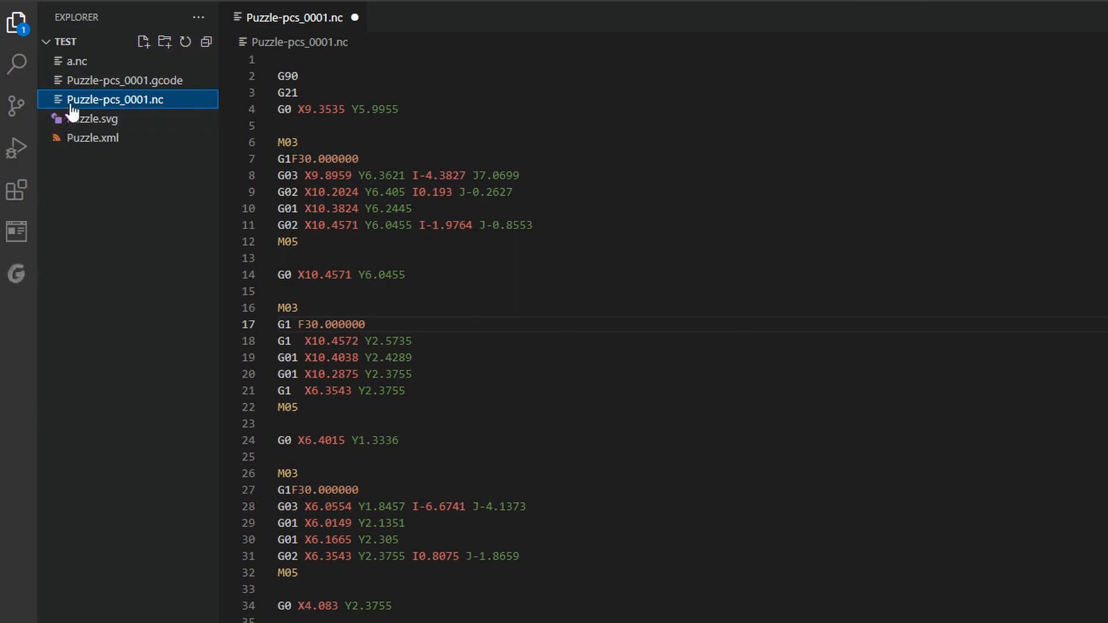
# Open Puzzle-pcs_0001.gcode from the VS Code Explorer sidebar.
pyautogui.click(123, 79)
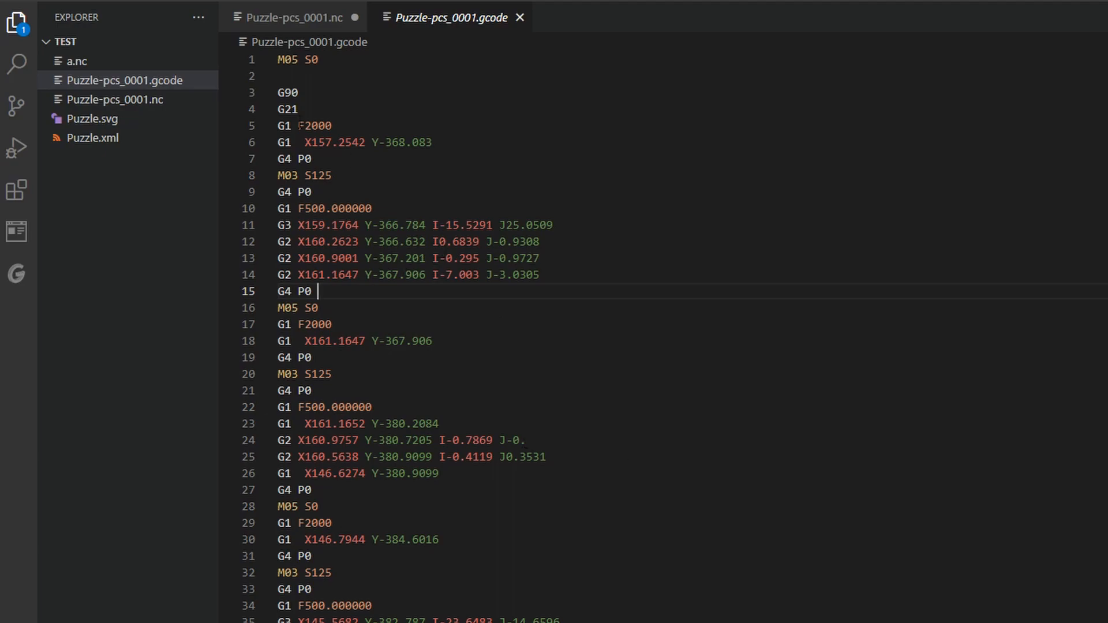
# Select Puzzle-pcs_0001.gcode in the Explorer sidebar to review it.
pyautogui.click(126, 80)
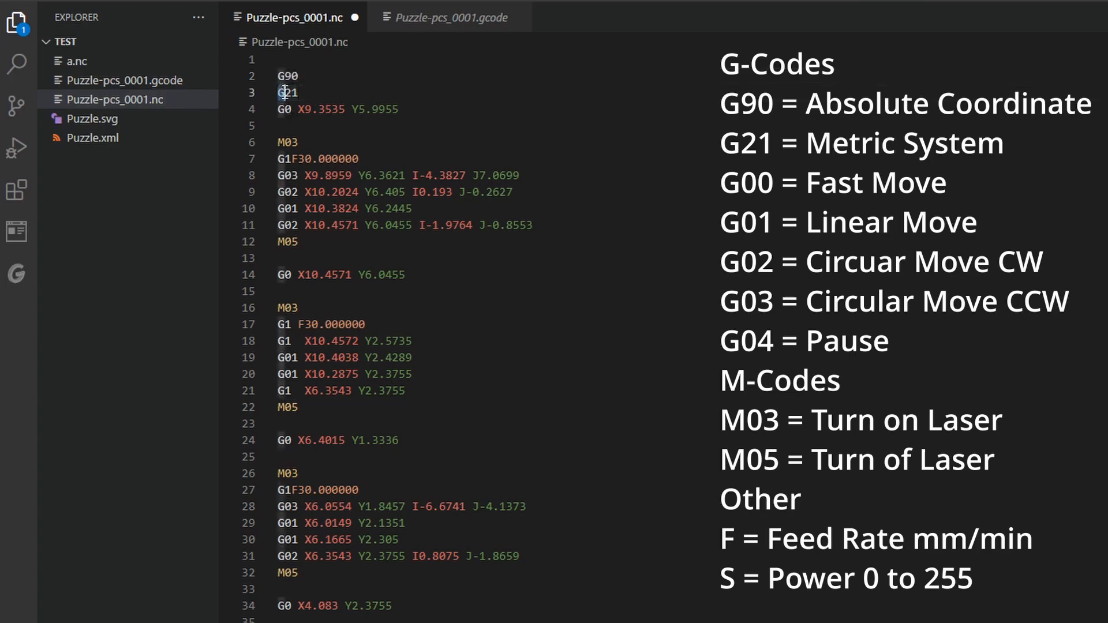
pyautogui.doubleClick(287, 92)
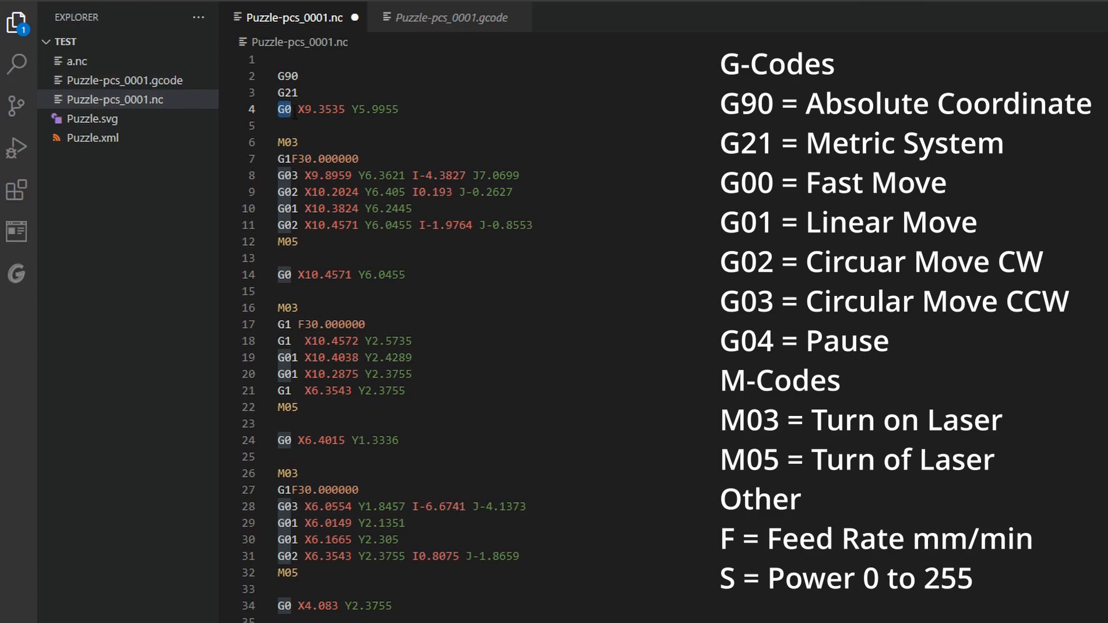
pyautogui.click(309, 109)
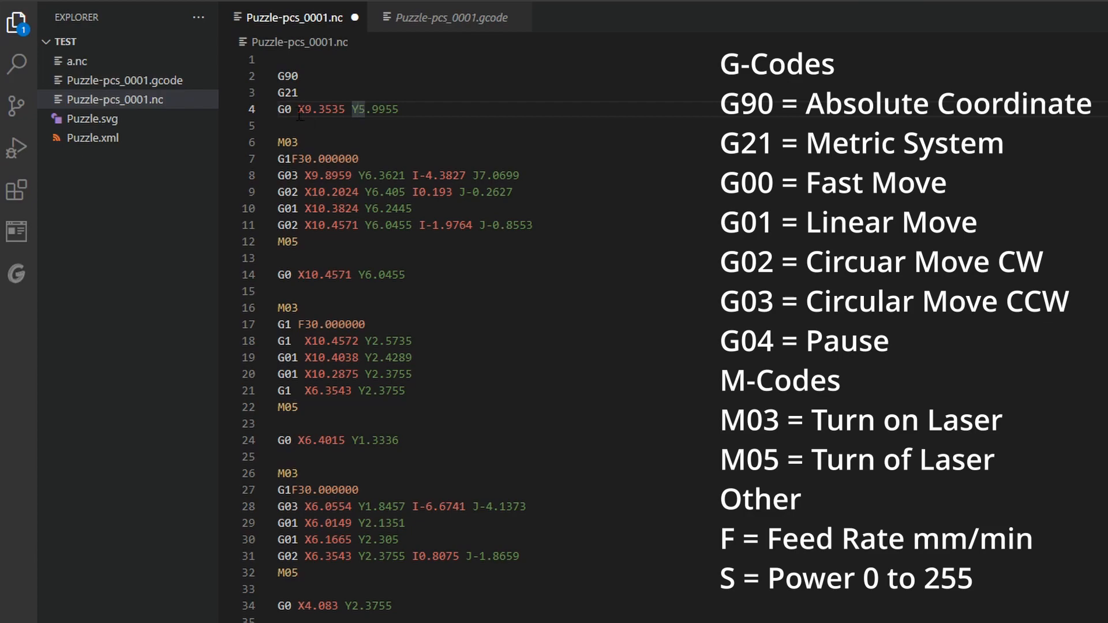
pyautogui.doubleClick(320, 109)
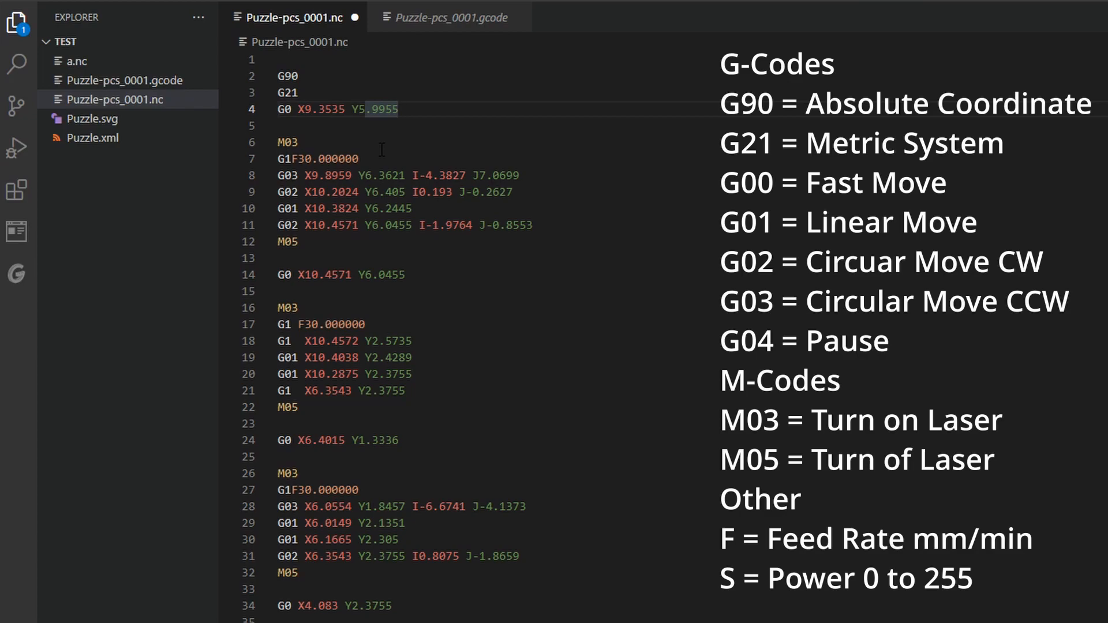
pyautogui.moveTo(547, 174)
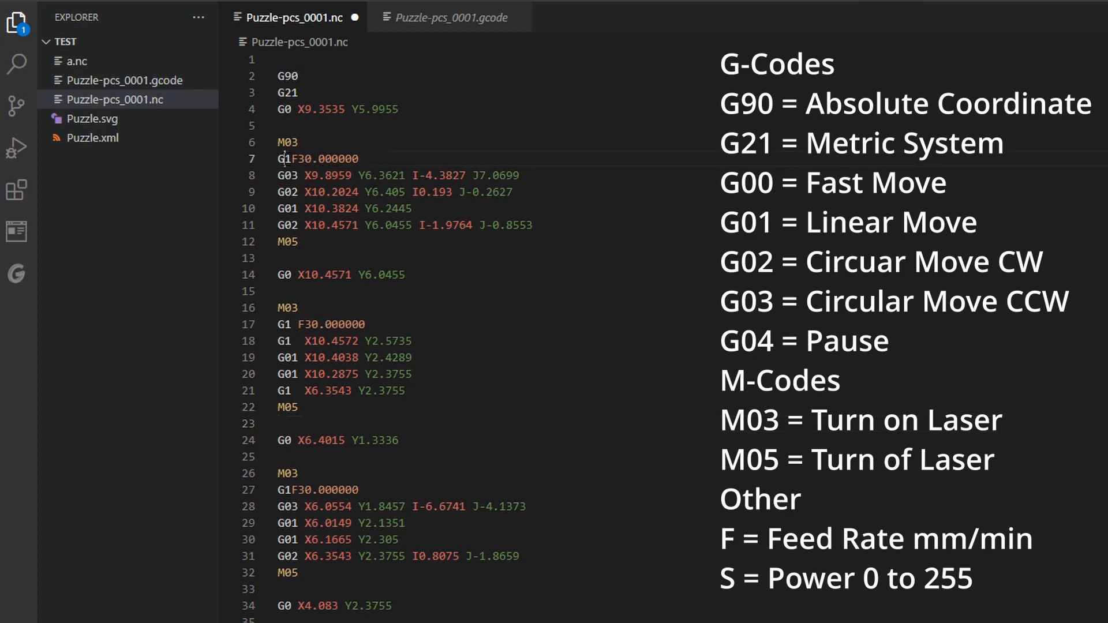
pyautogui.doubleClick(333, 158)
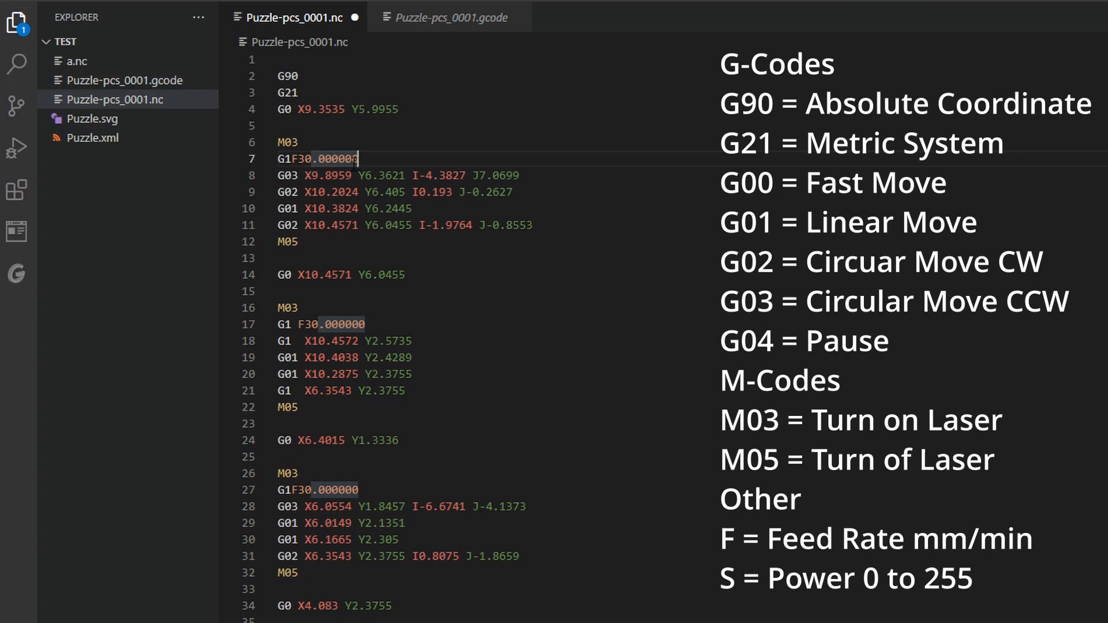
pyautogui.doubleClick(318, 158)
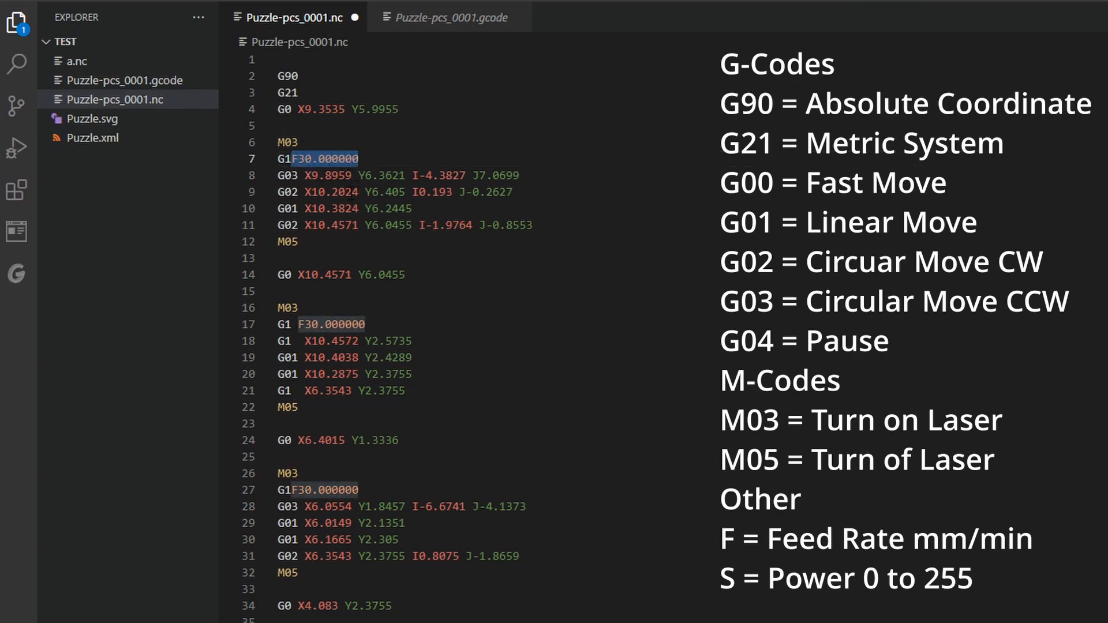
pyautogui.moveTo(284, 158)
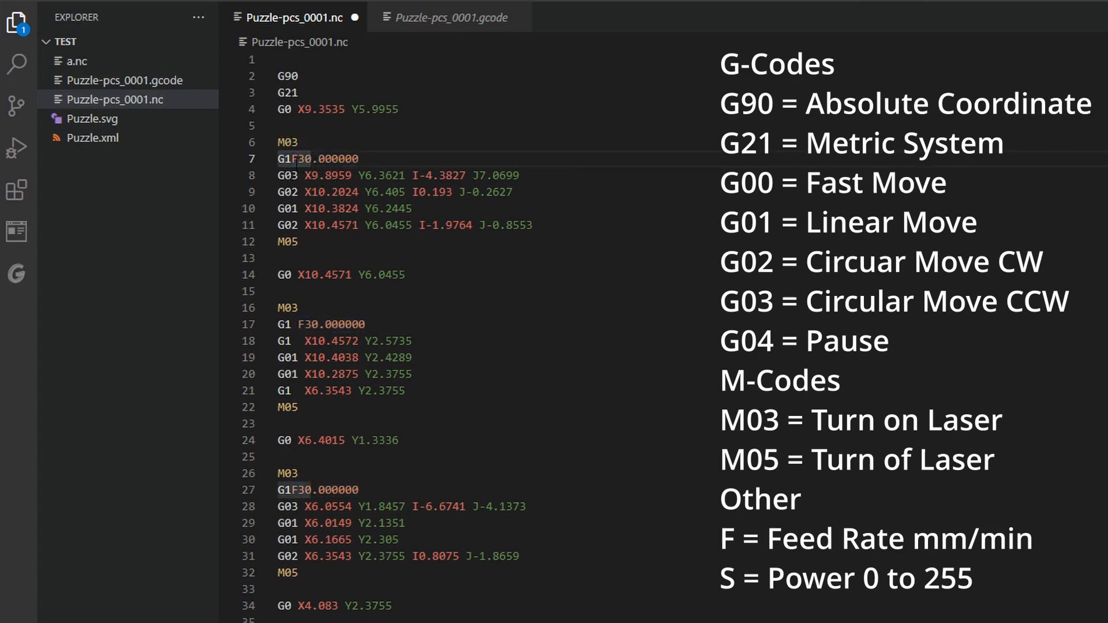
pyautogui.doubleClick(302, 158)
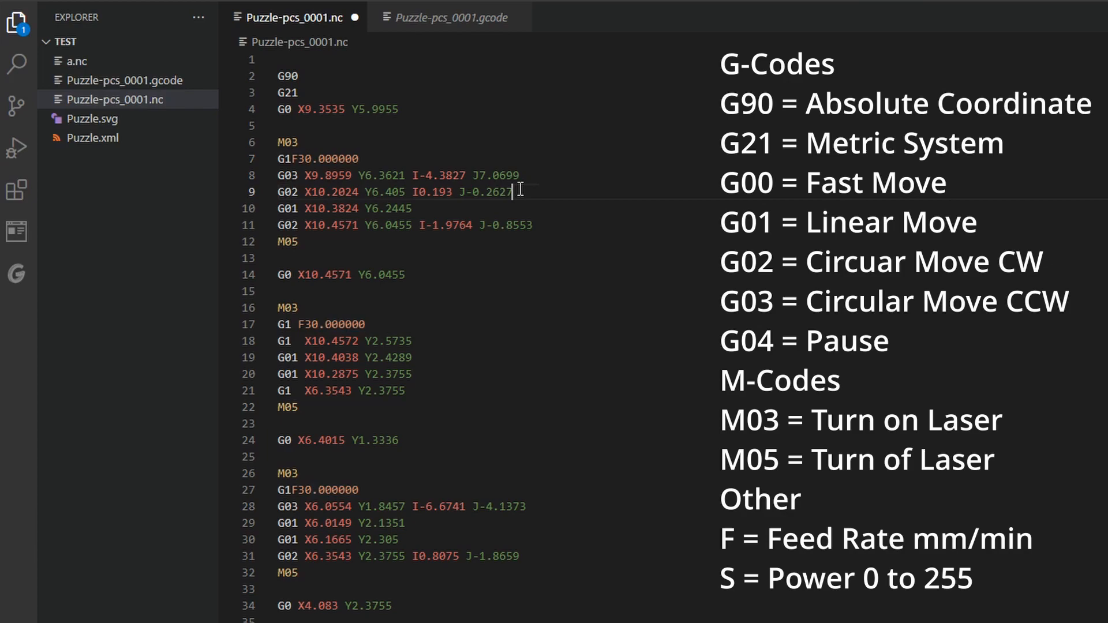
pyautogui.moveTo(309, 192); pyautogui.dragTo(512, 192)
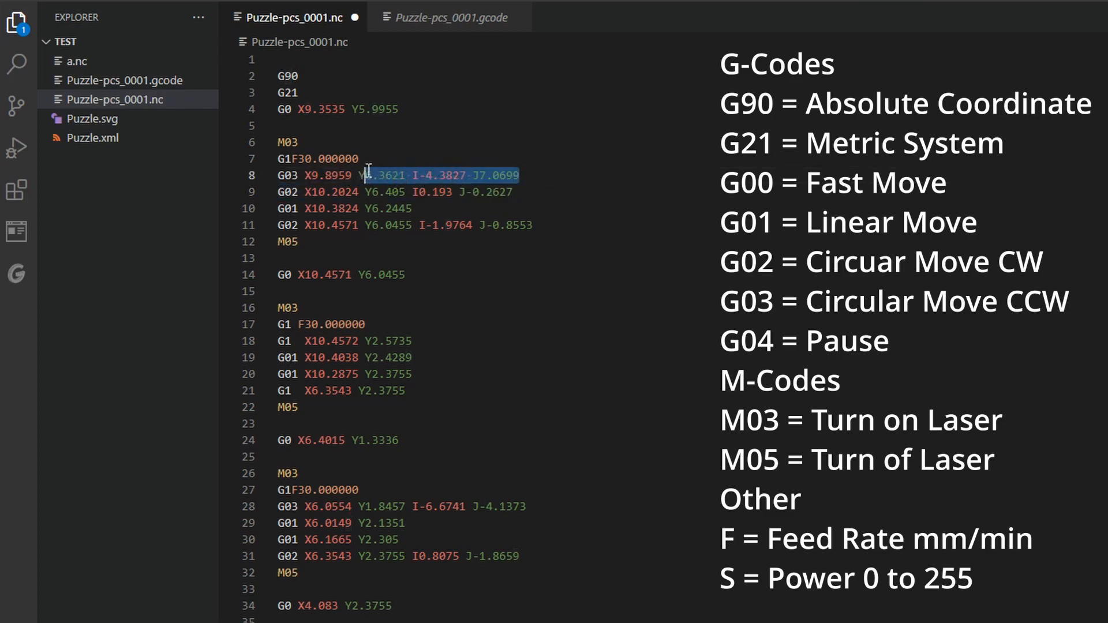
pyautogui.click(402, 208)
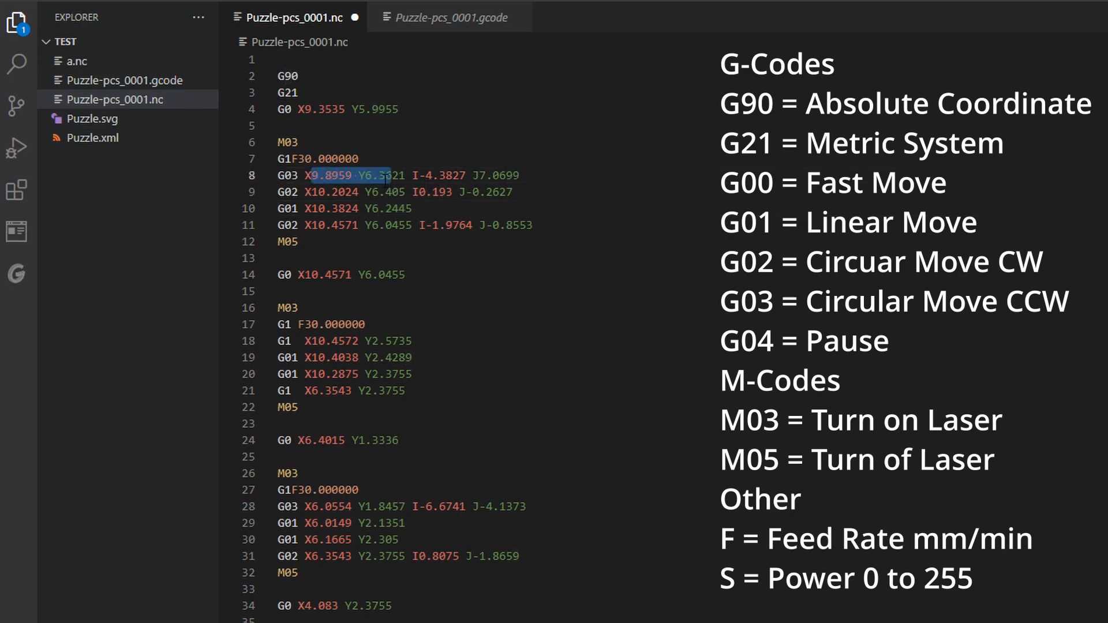
pyautogui.moveTo(414, 175); pyautogui.dragTo(519, 175)
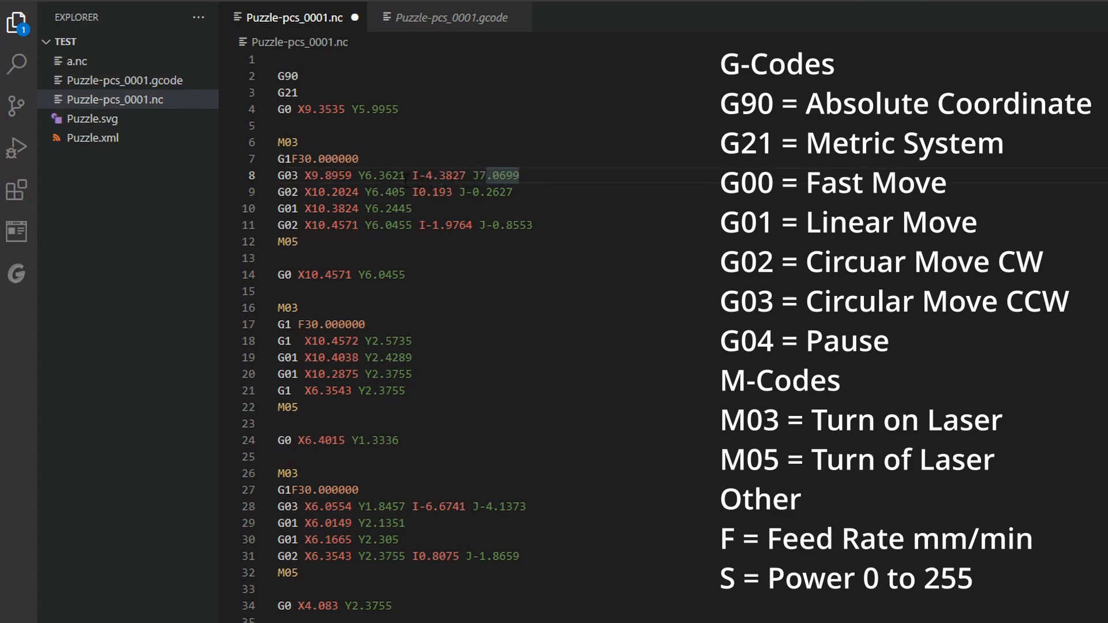
pyautogui.moveTo(408, 175); pyautogui.dragTo(518, 175)
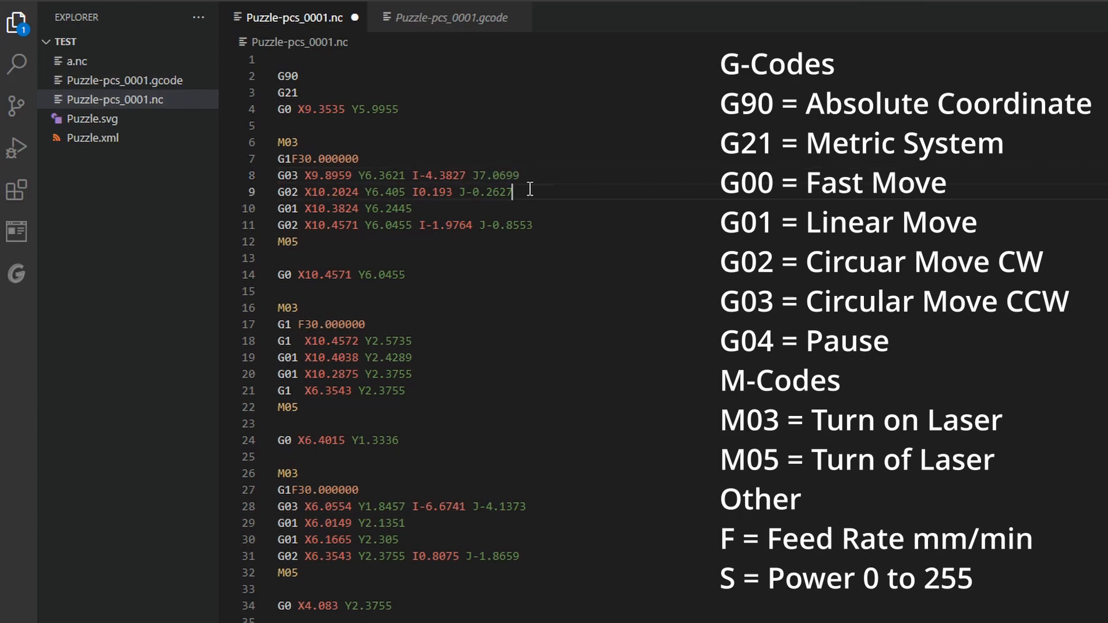
pyautogui.doubleClick(488, 192)
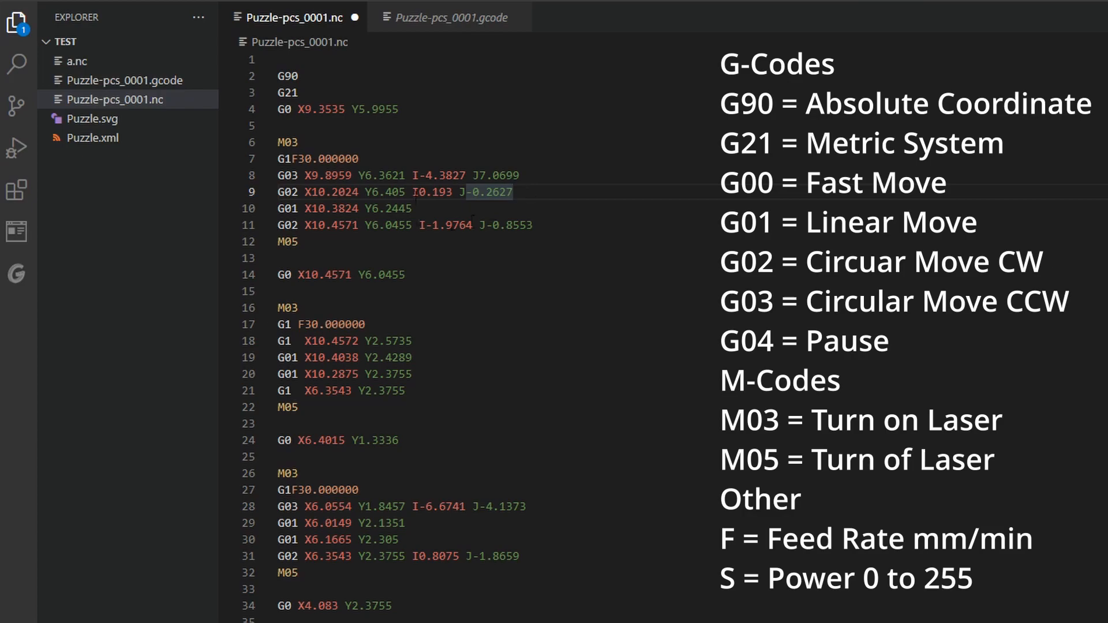
pyautogui.scroll(-3)
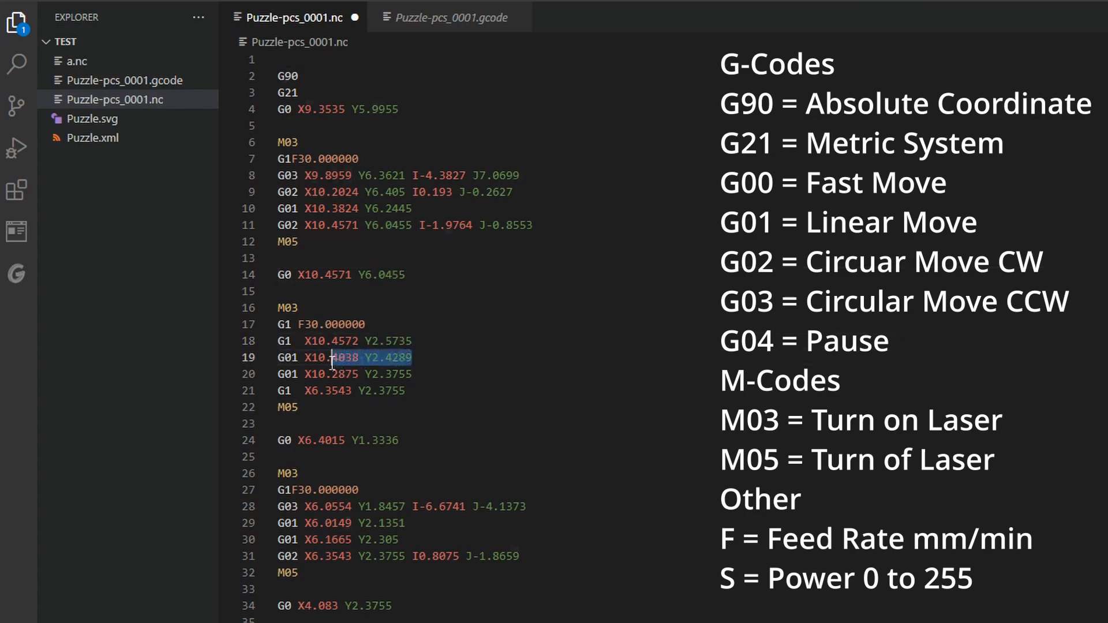
pyautogui.click(375, 440)
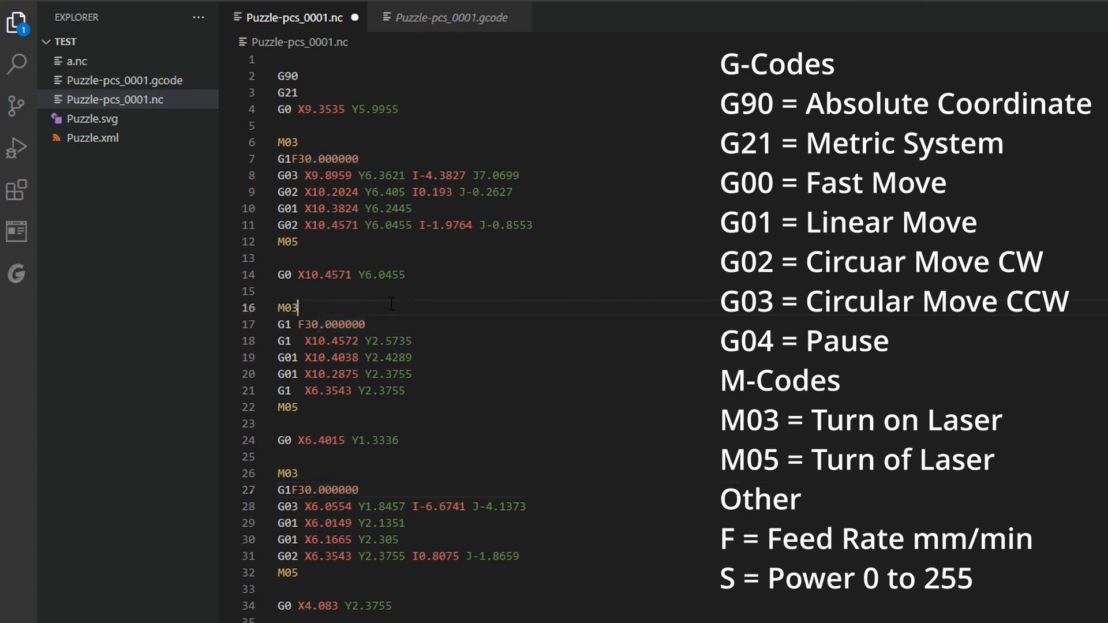
pyautogui.doubleClick(287, 307)
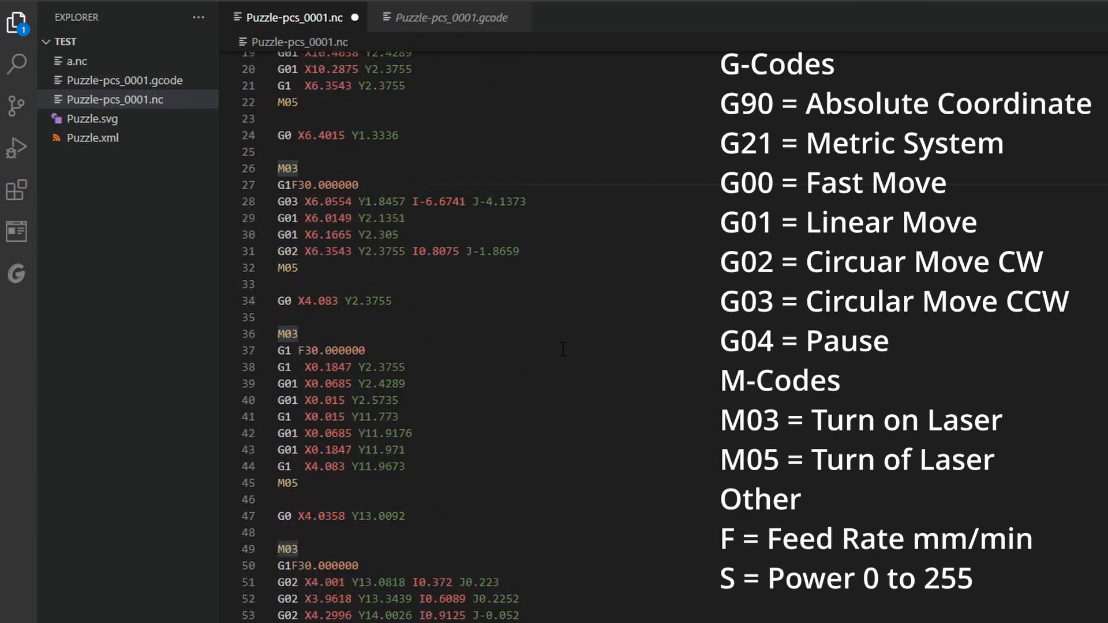
pyautogui.scroll(-3)
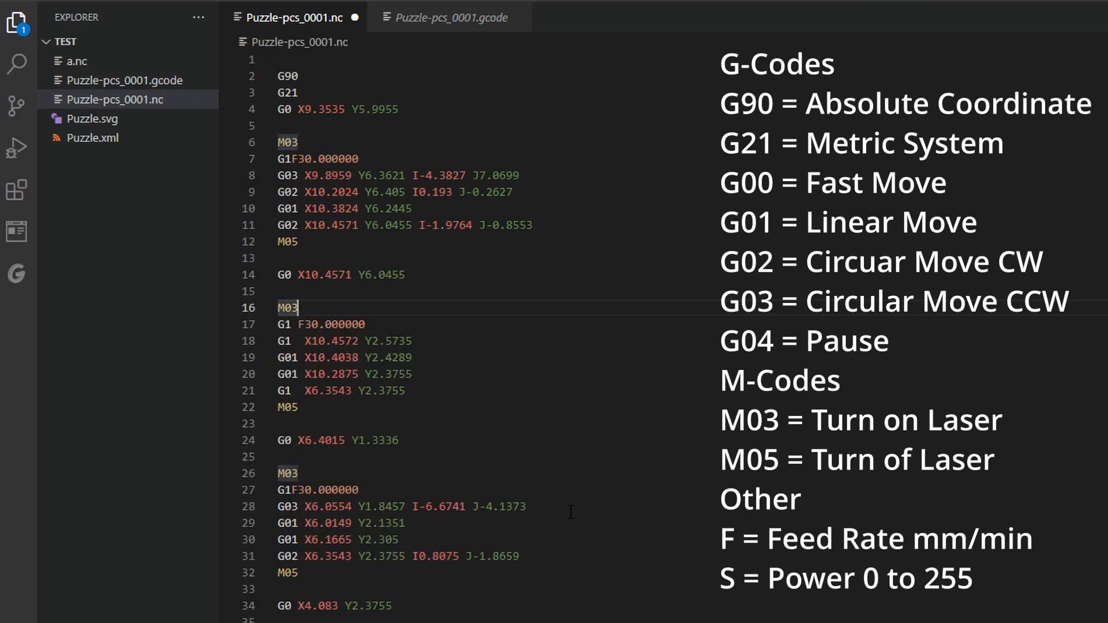
pyautogui.moveTo(962, 338)
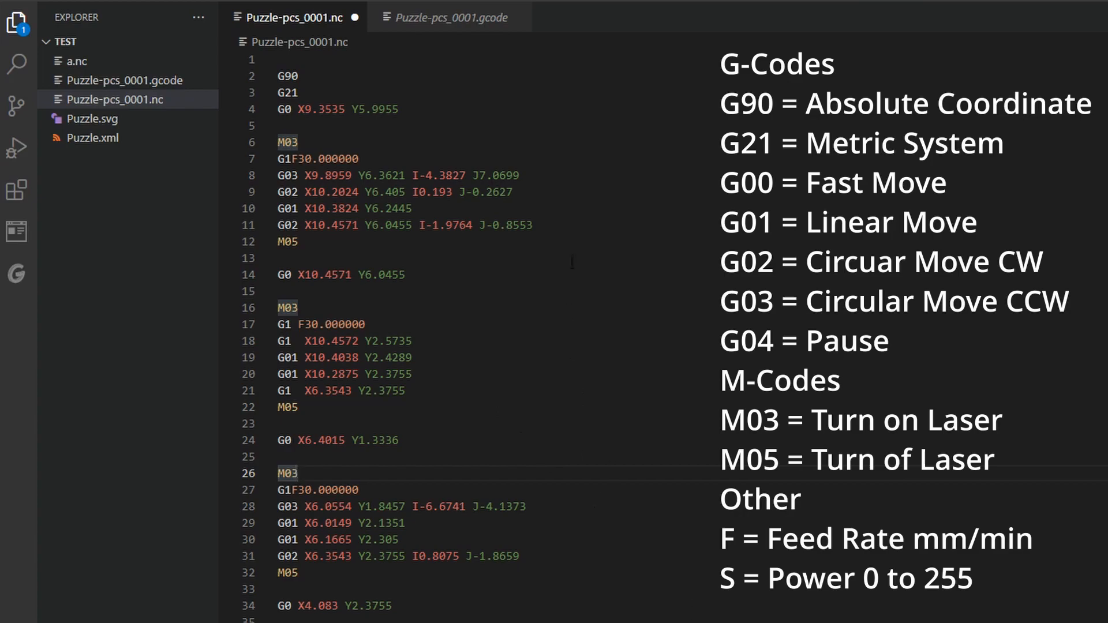
pyautogui.moveTo(120, 91)
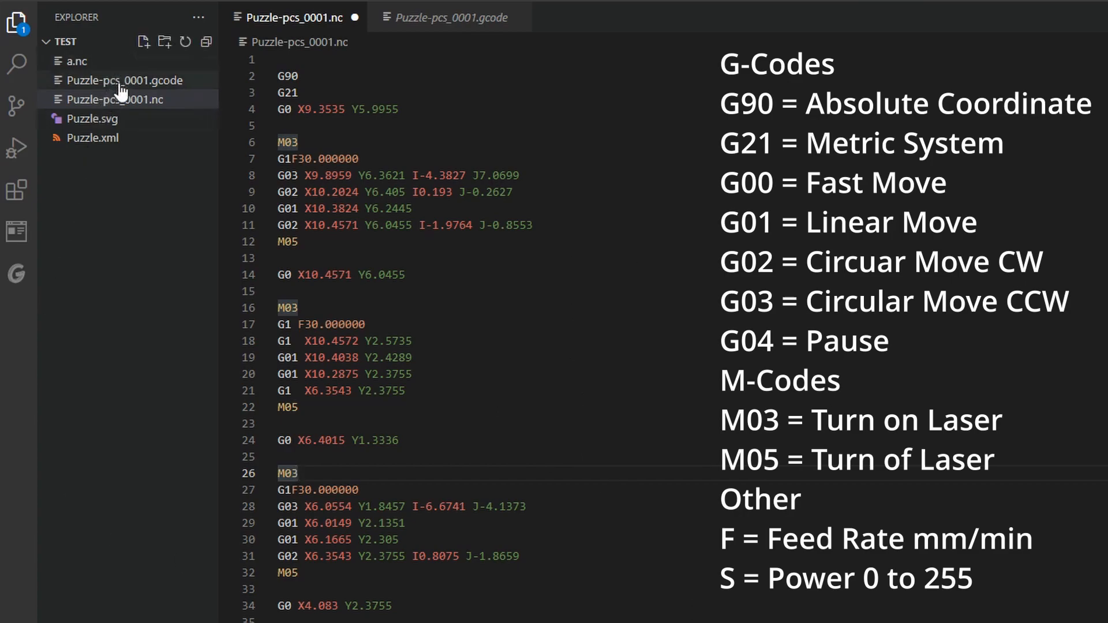
# Switch to the Puzzle-pcs_0001.gcode tab and highlight, then deselect, the S125 laser power value.
pyautogui.click(450, 17)
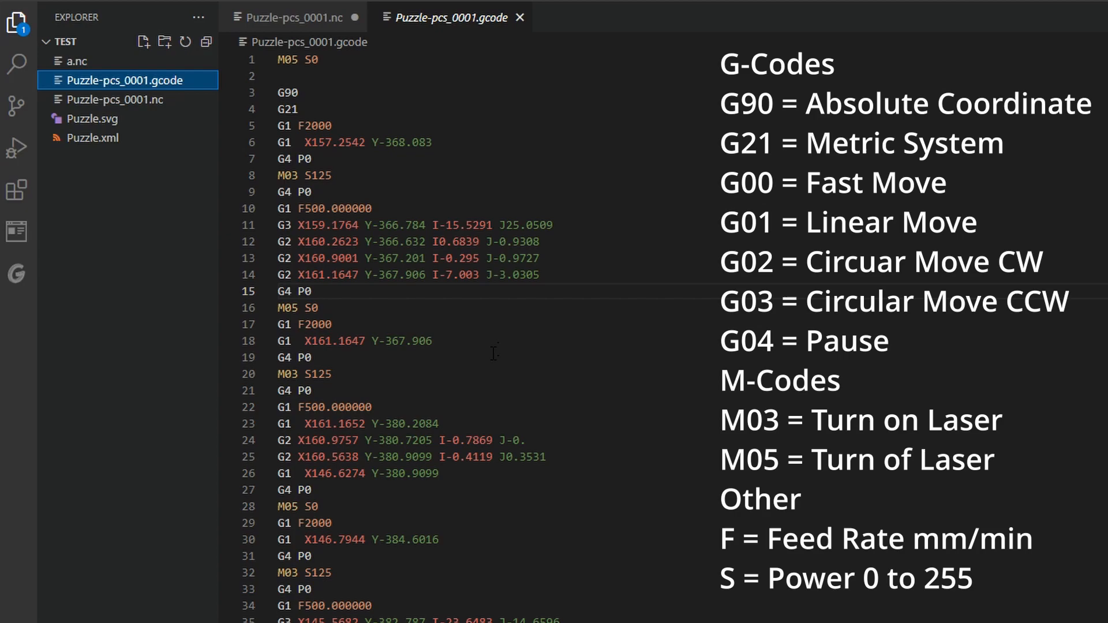
pyautogui.doubleClick(317, 374)
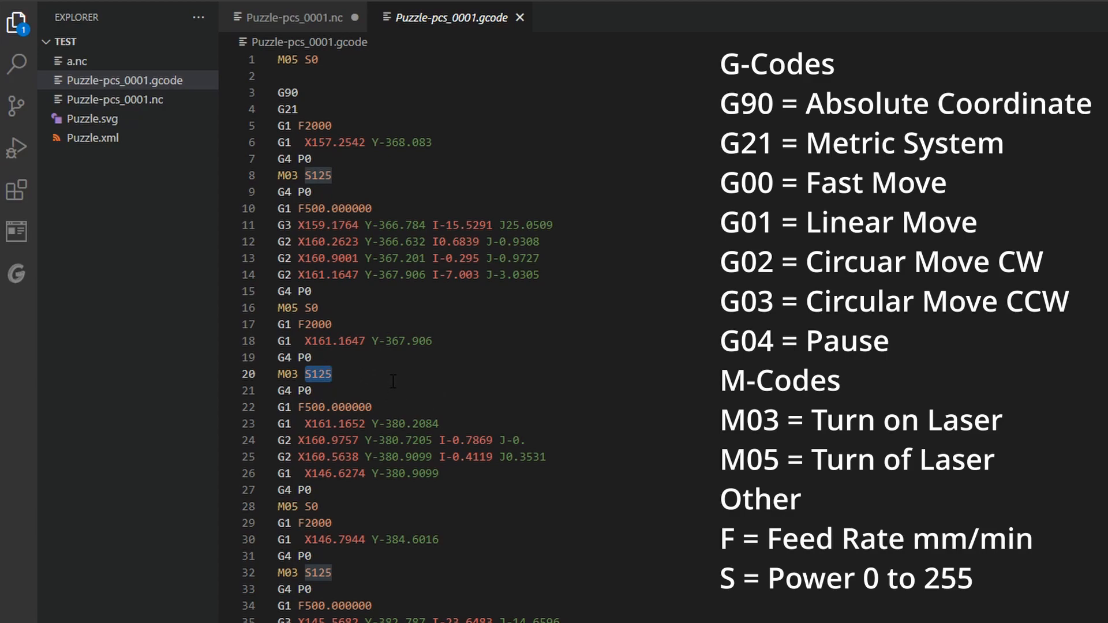
pyautogui.moveTo(368, 382)
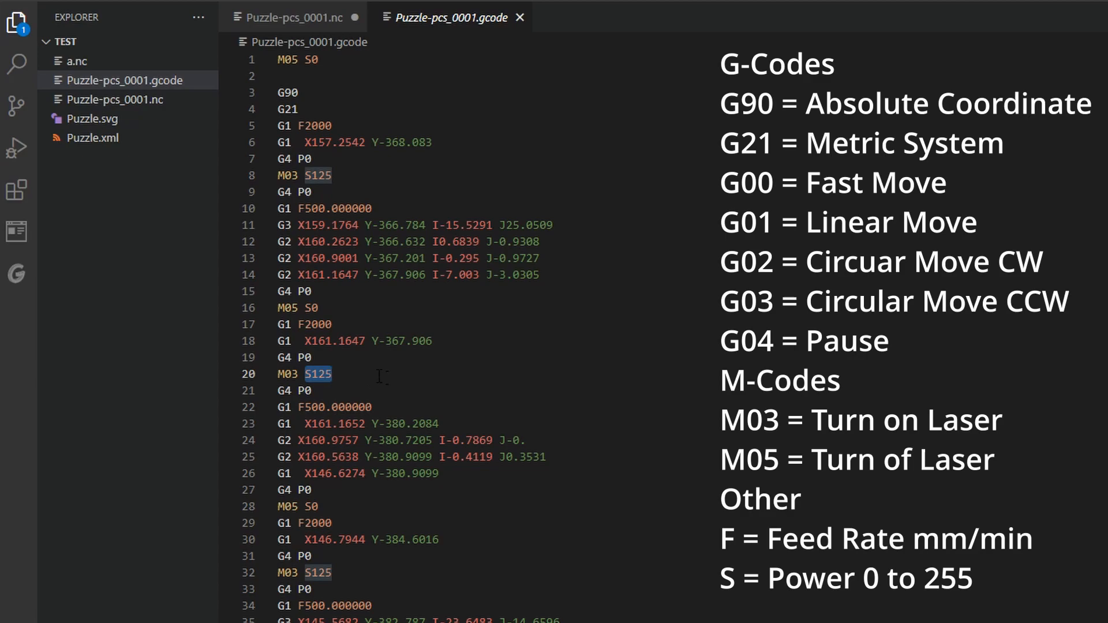
pyautogui.click(332, 374)
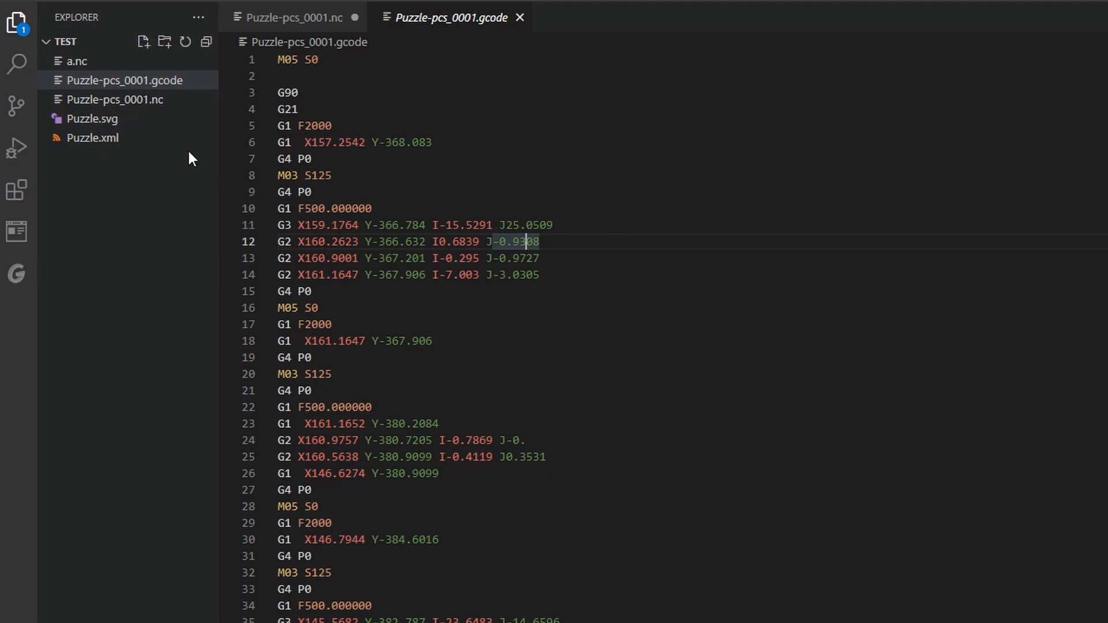
pyautogui.moveTo(135, 295)
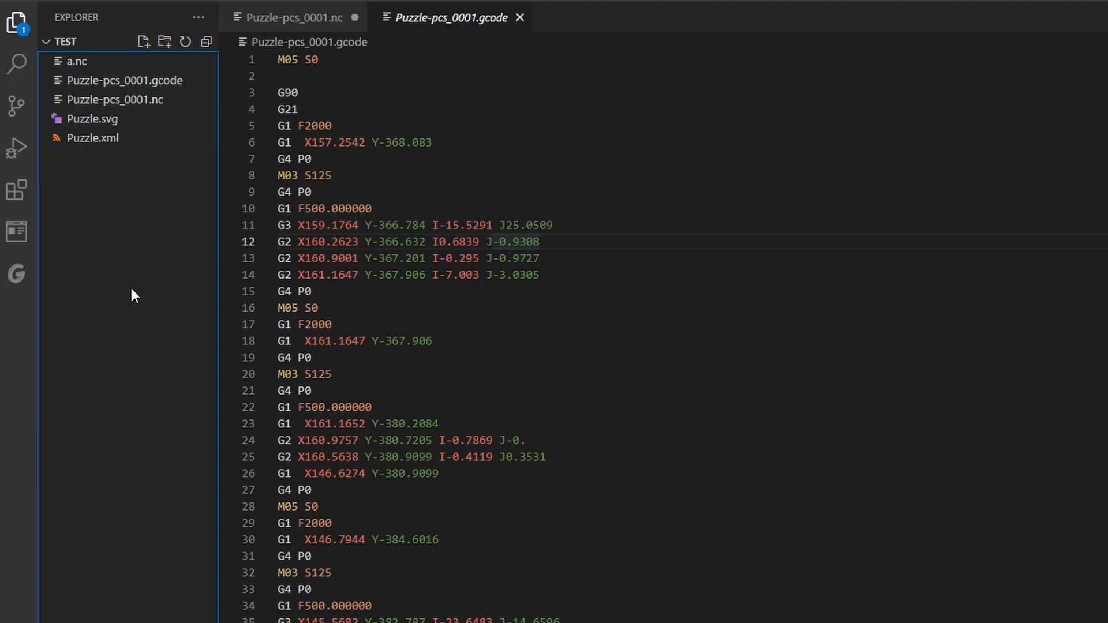
pyautogui.moveTo(160, 173)
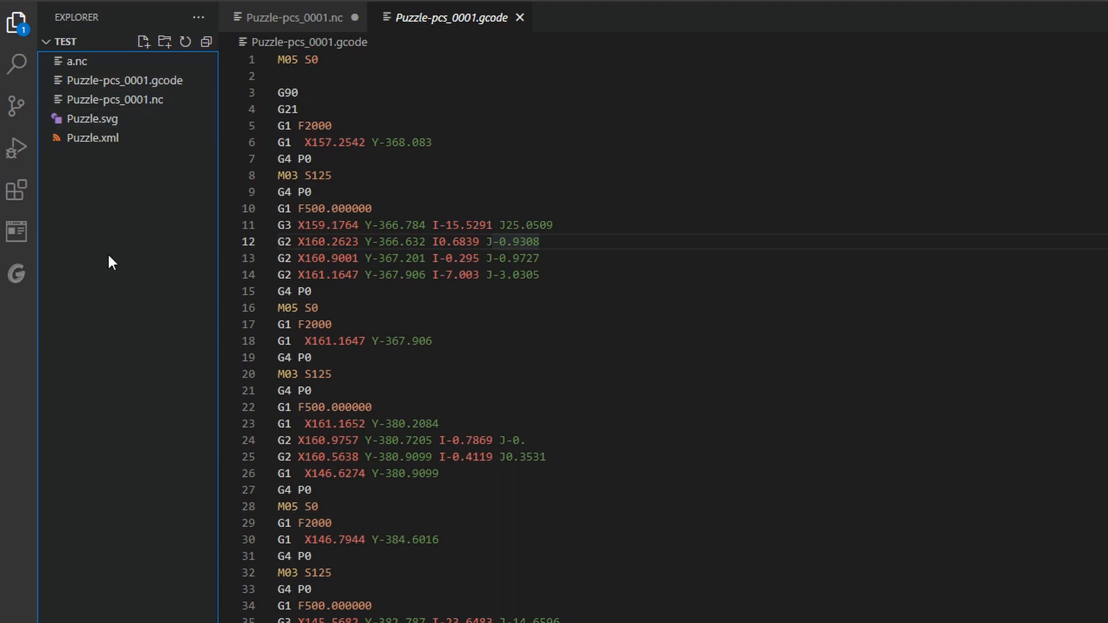
pyautogui.moveTo(160, 99)
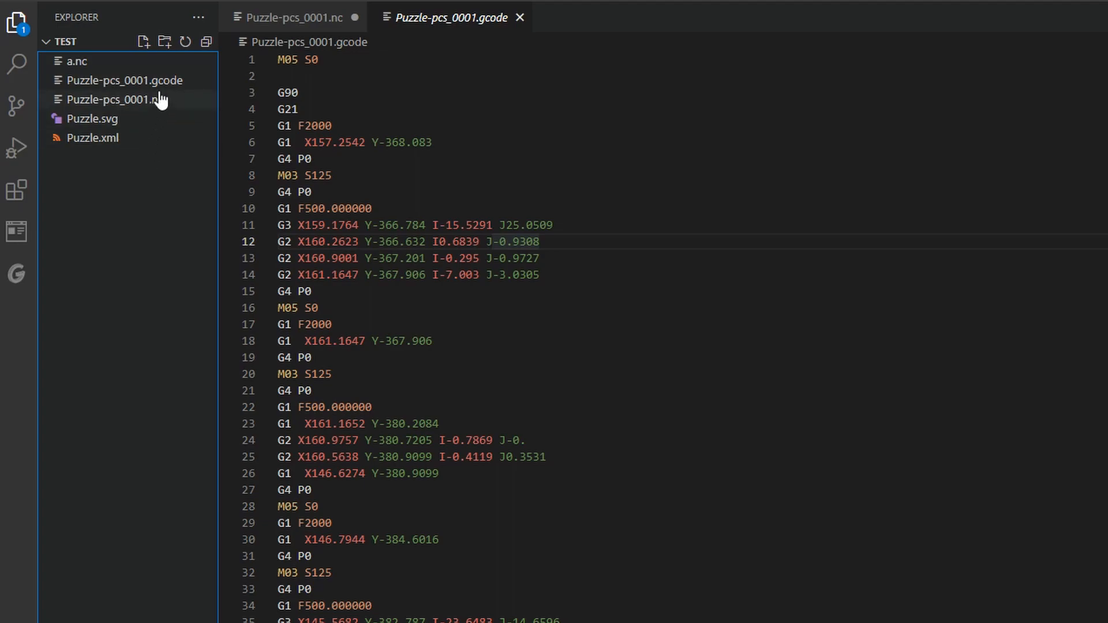
pyautogui.moveTo(91, 117)
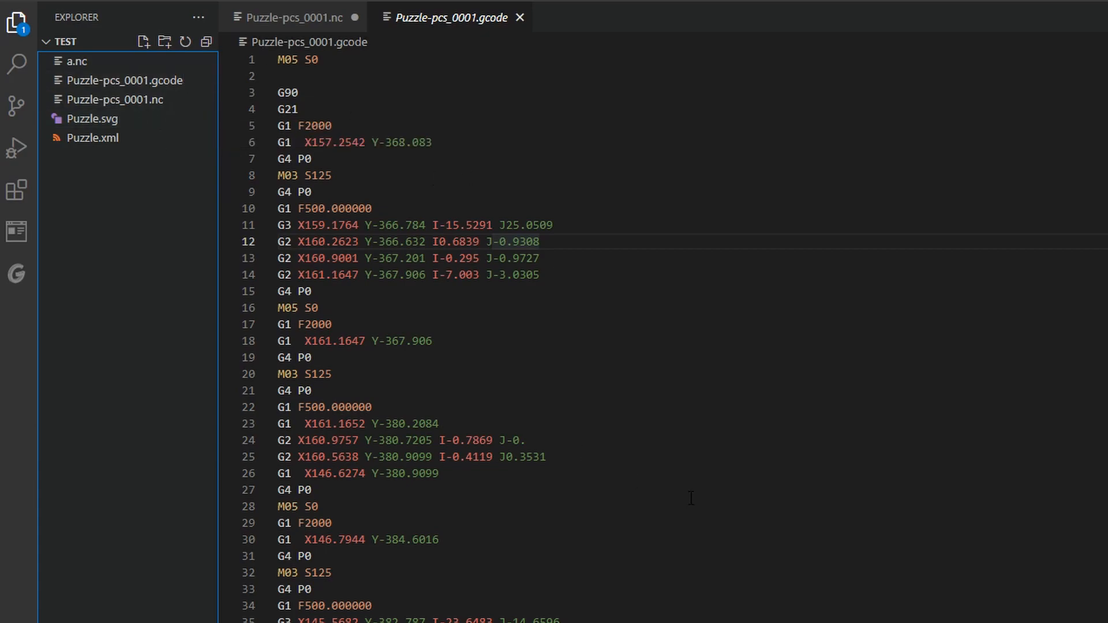
pyautogui.moveTo(584, 412)
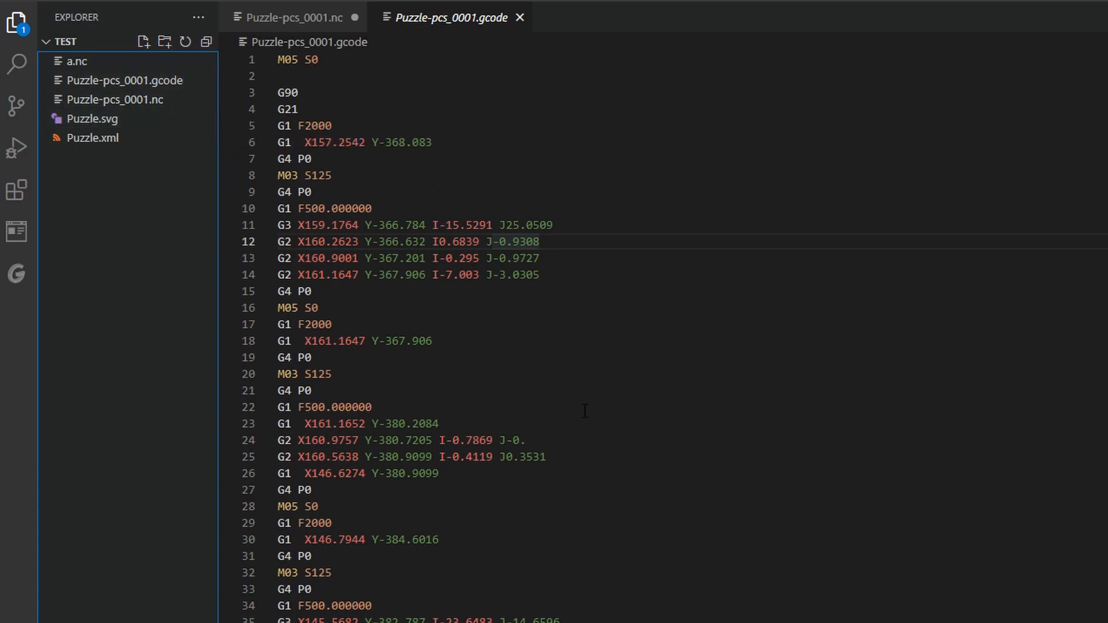
pyautogui.moveTo(804, 366)
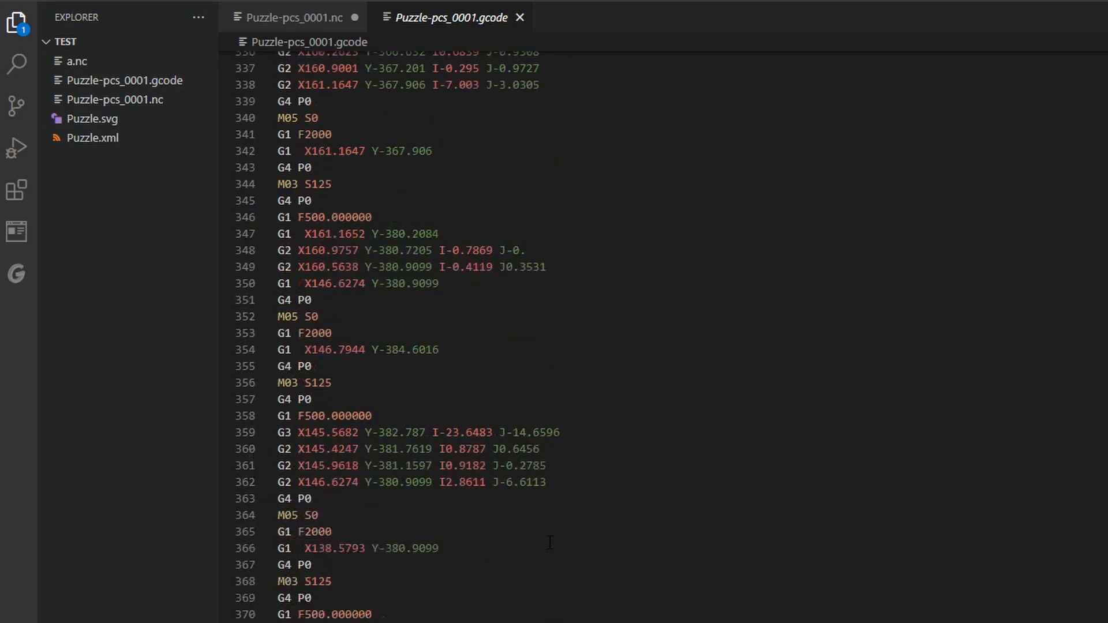
pyautogui.scroll(3)
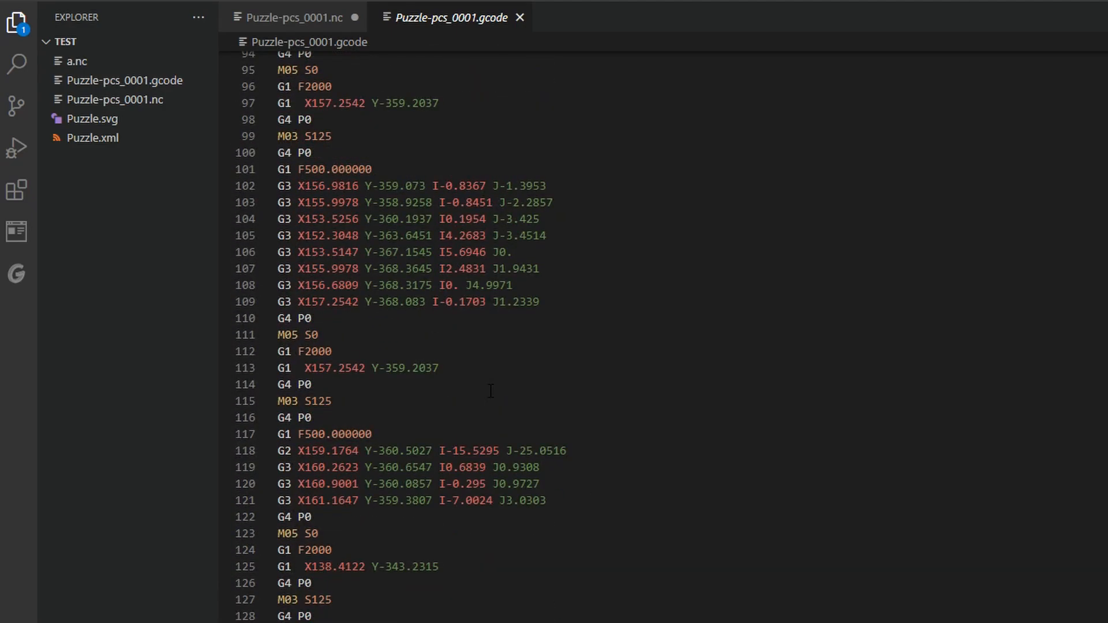
pyautogui.scroll(3)
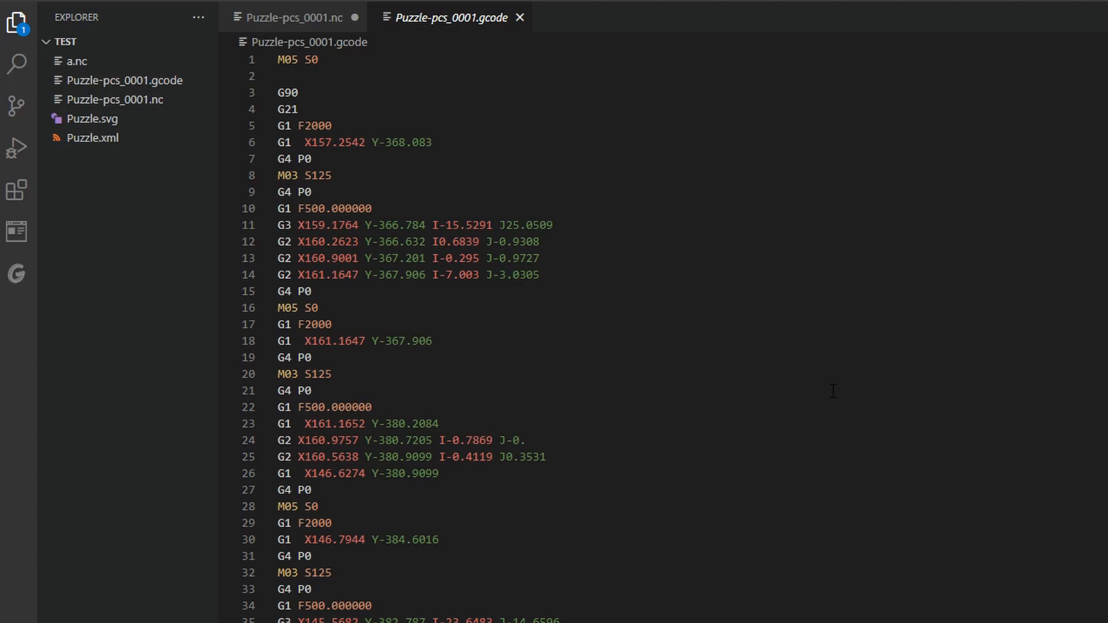
pyautogui.moveTo(764, 398)
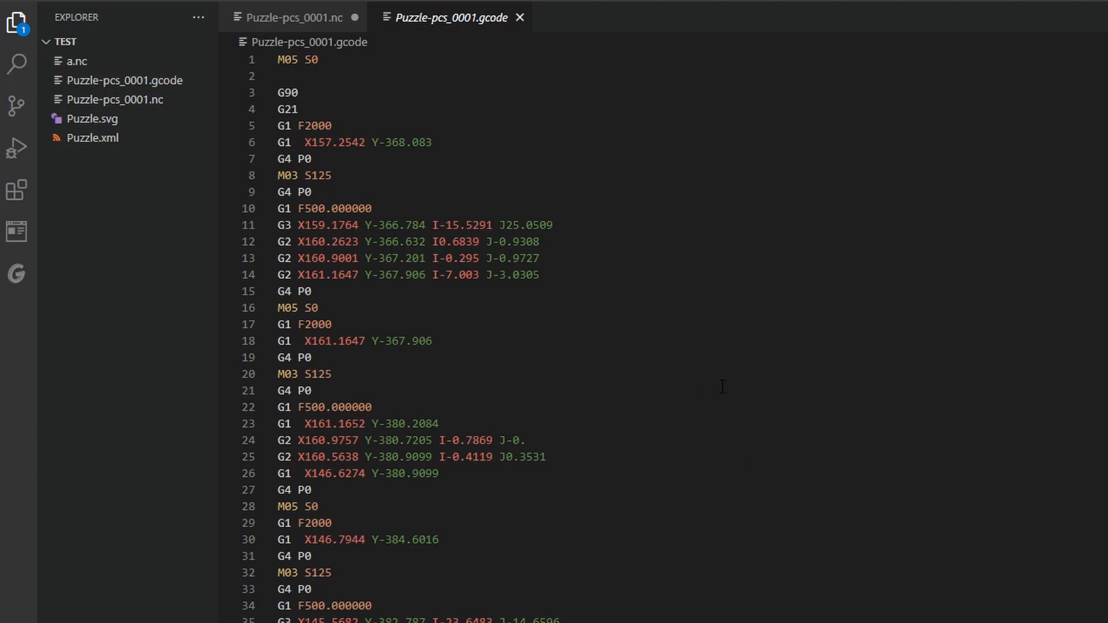
pyautogui.moveTo(740, 379)
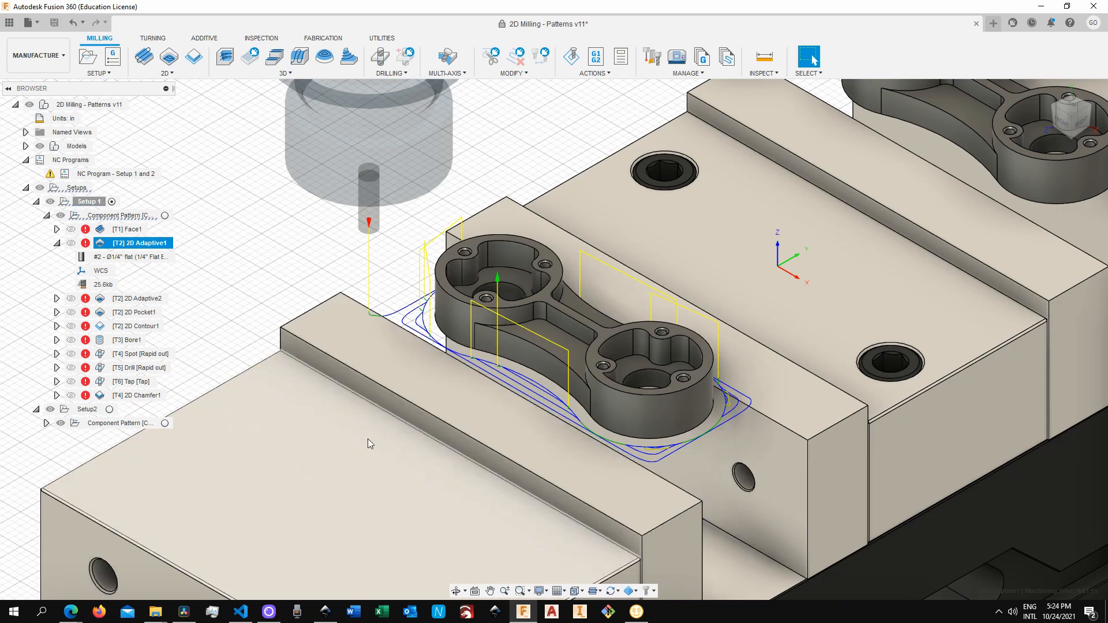
pyautogui.moveTo(480, 504)
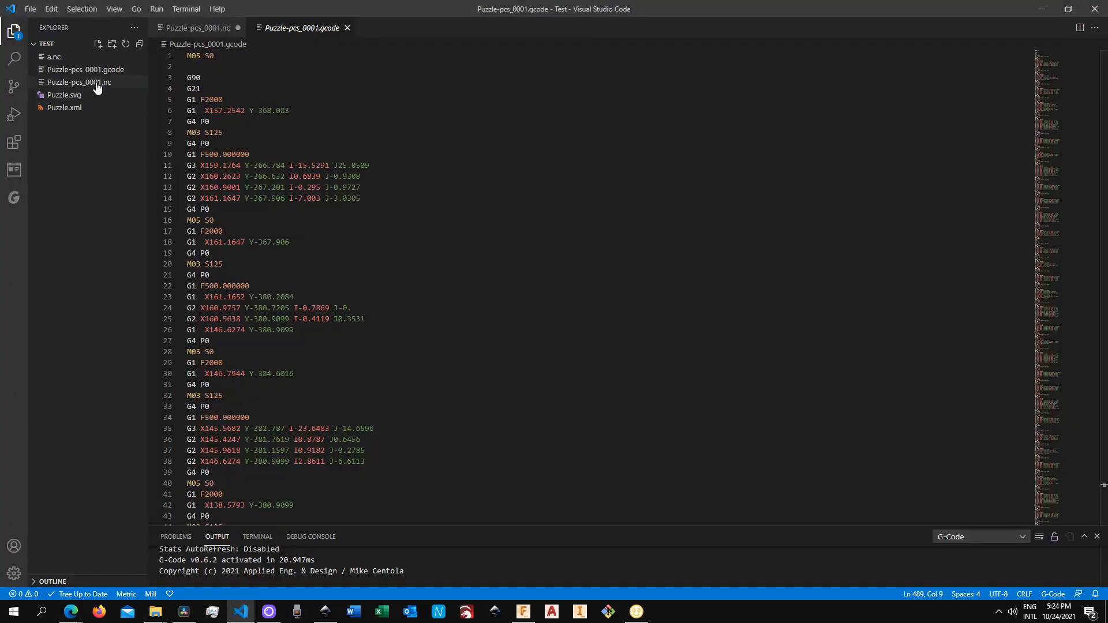
# Open Puzzle-pcs_0001.nc and select all of its G-code for copying.
pyautogui.click(80, 81)
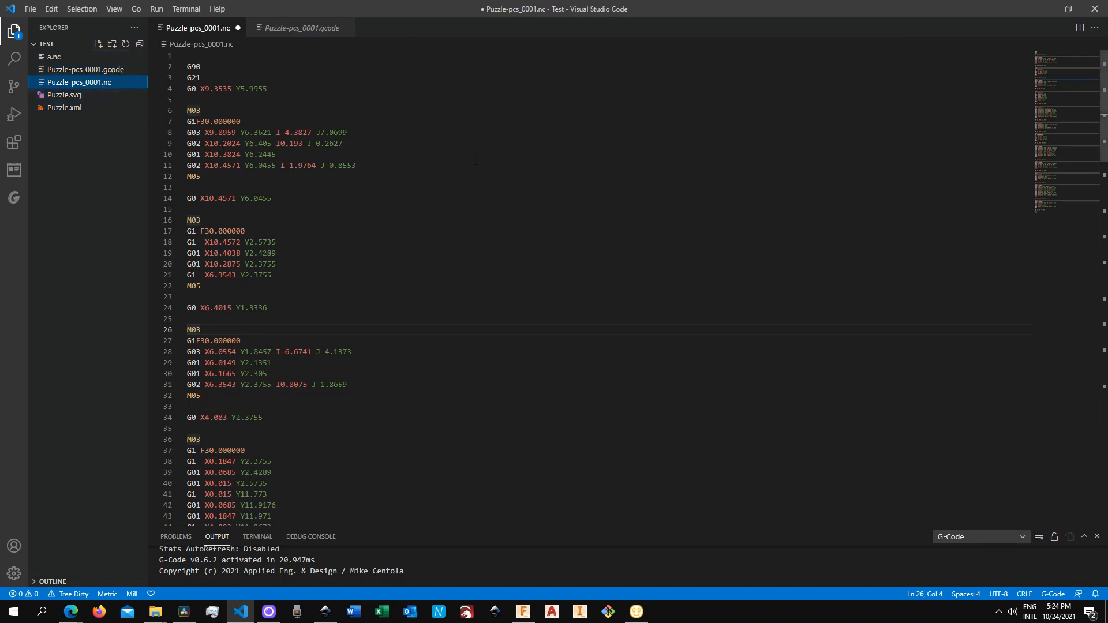
pyautogui.press('ctrl+a')
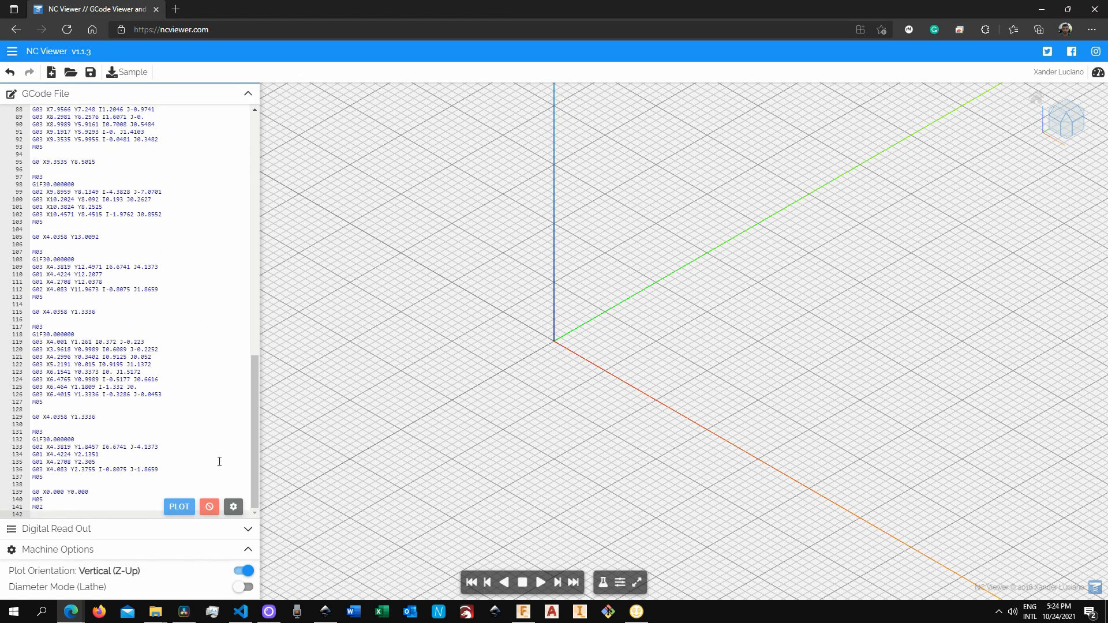
# Paste the puzzle G-code into NC Viewer's GCode File editor and plot it.
pyautogui.click(179, 506)
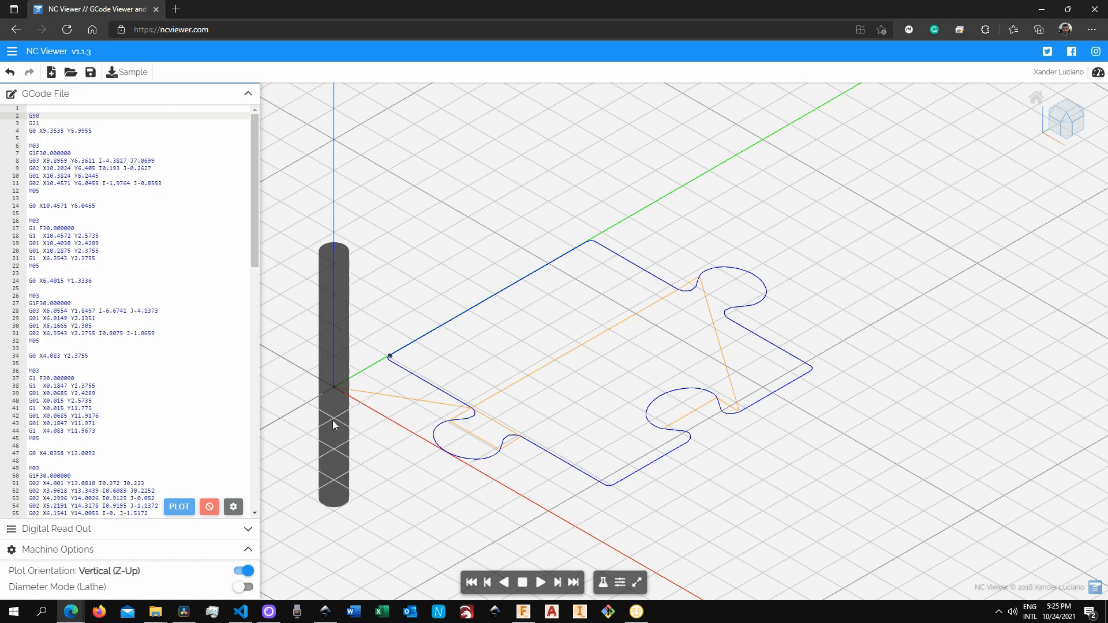
pyautogui.click(541, 583)
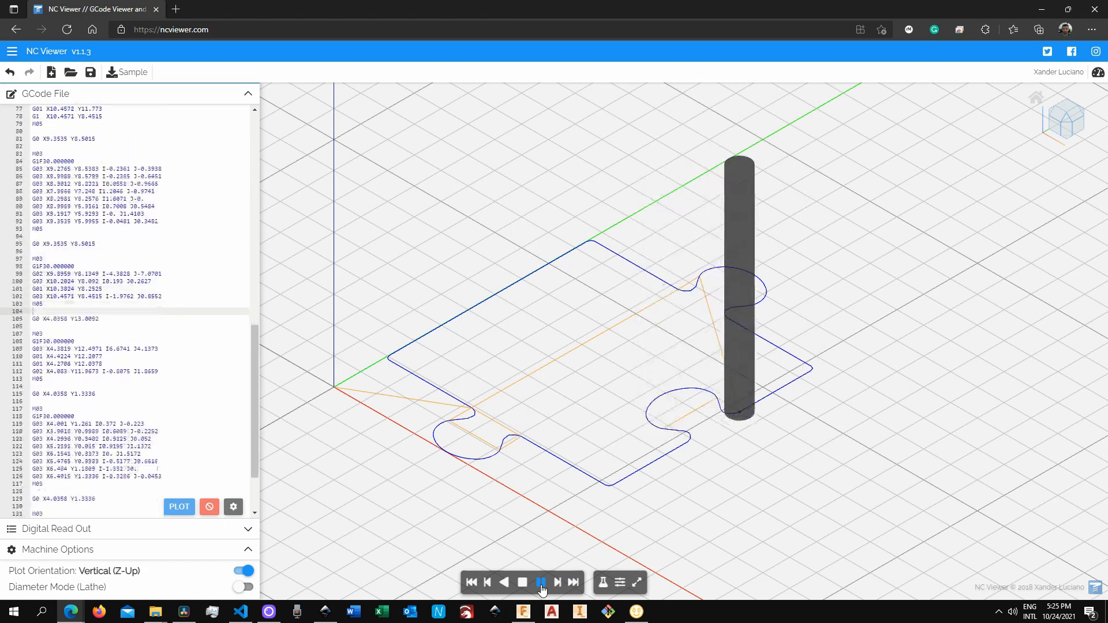
# Play the NC Viewer simulation to trace the tool around the puzzle outline.
pyautogui.click(541, 582)
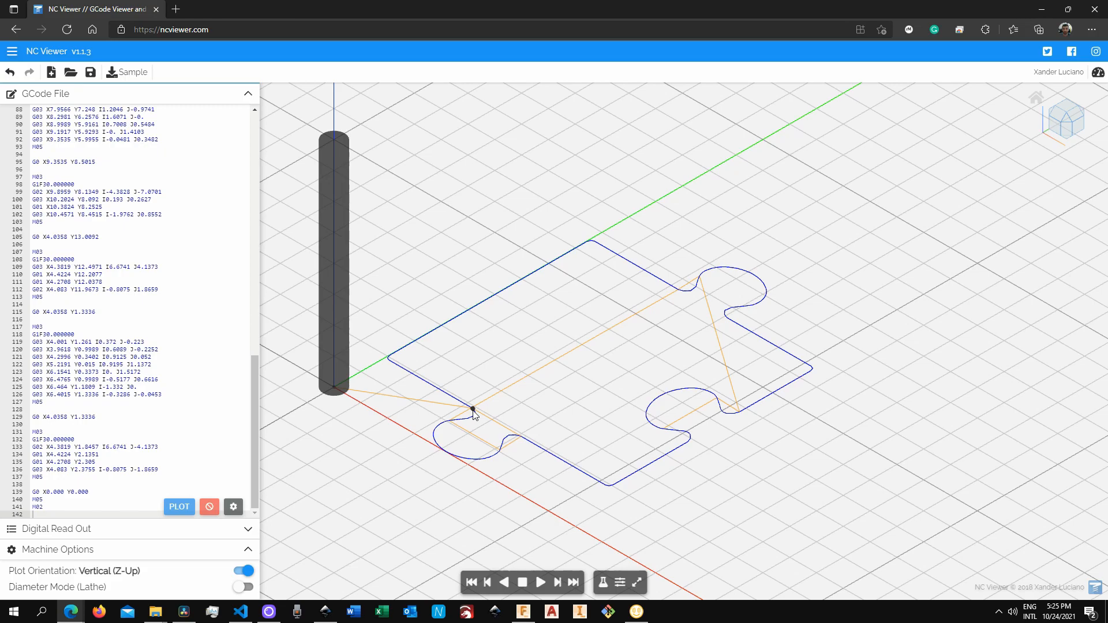
pyautogui.moveTo(669, 484)
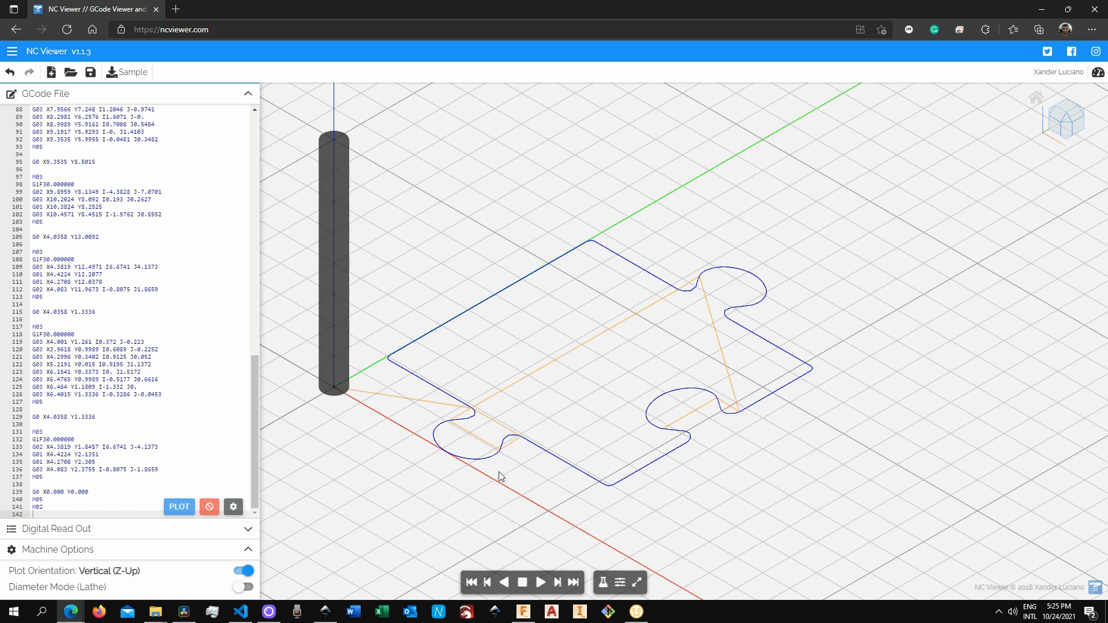
pyautogui.moveTo(735, 416)
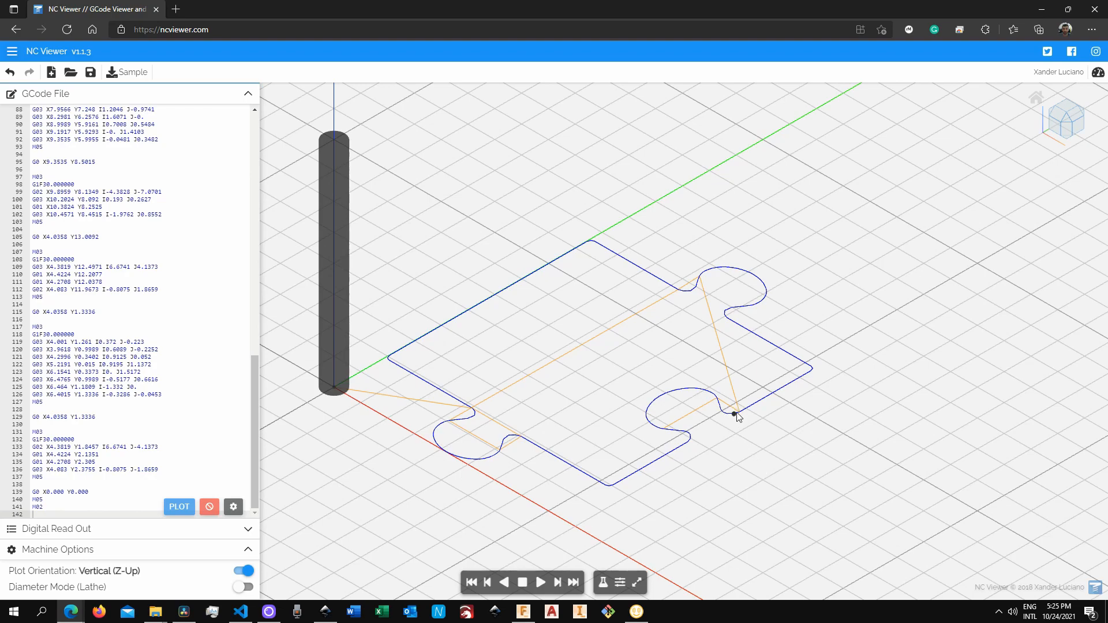
pyautogui.moveTo(739, 414)
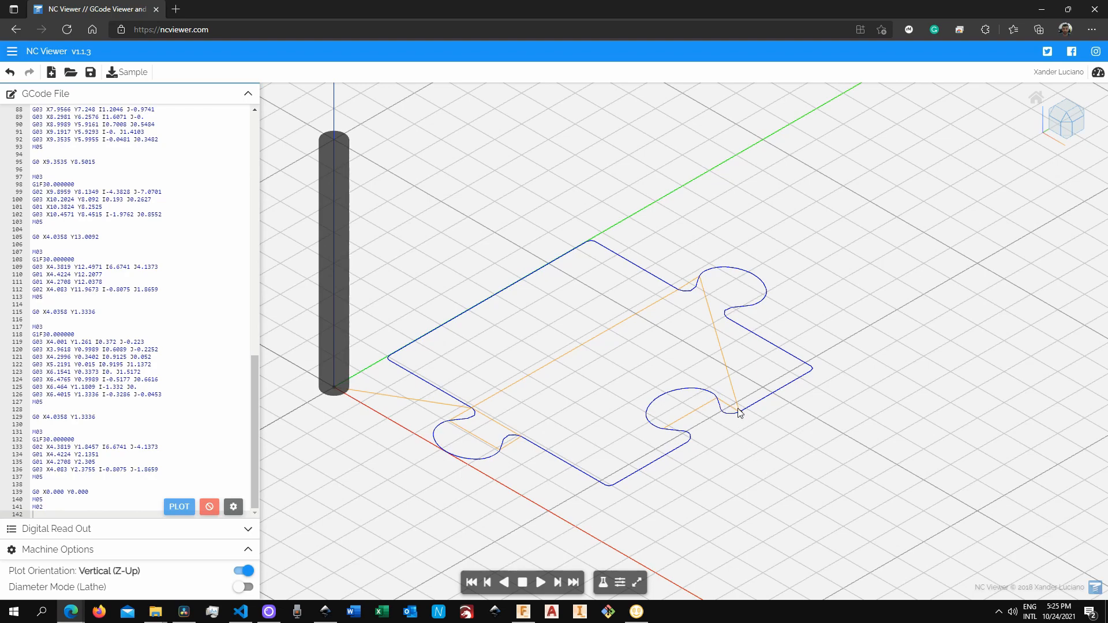
pyautogui.moveTo(728, 416)
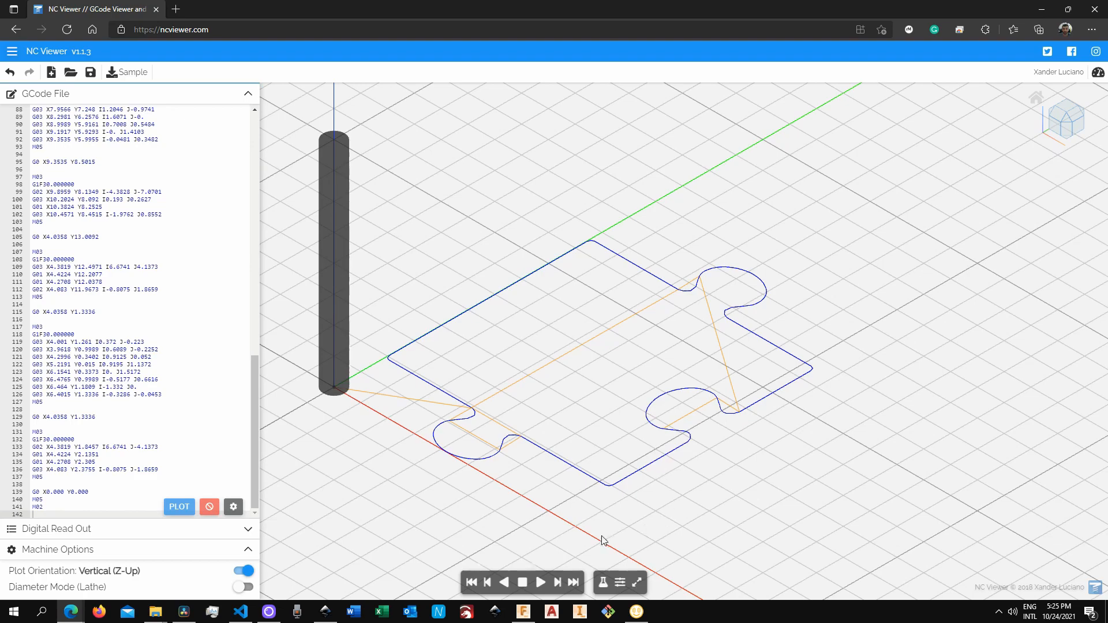
pyautogui.moveTo(606, 393)
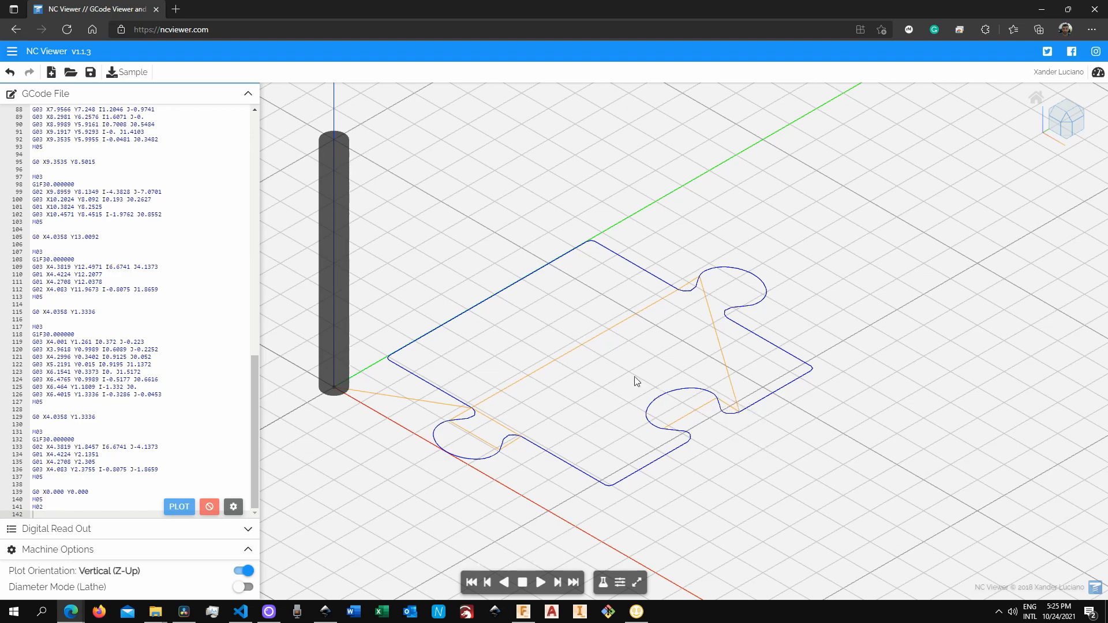
pyautogui.moveTo(676, 404)
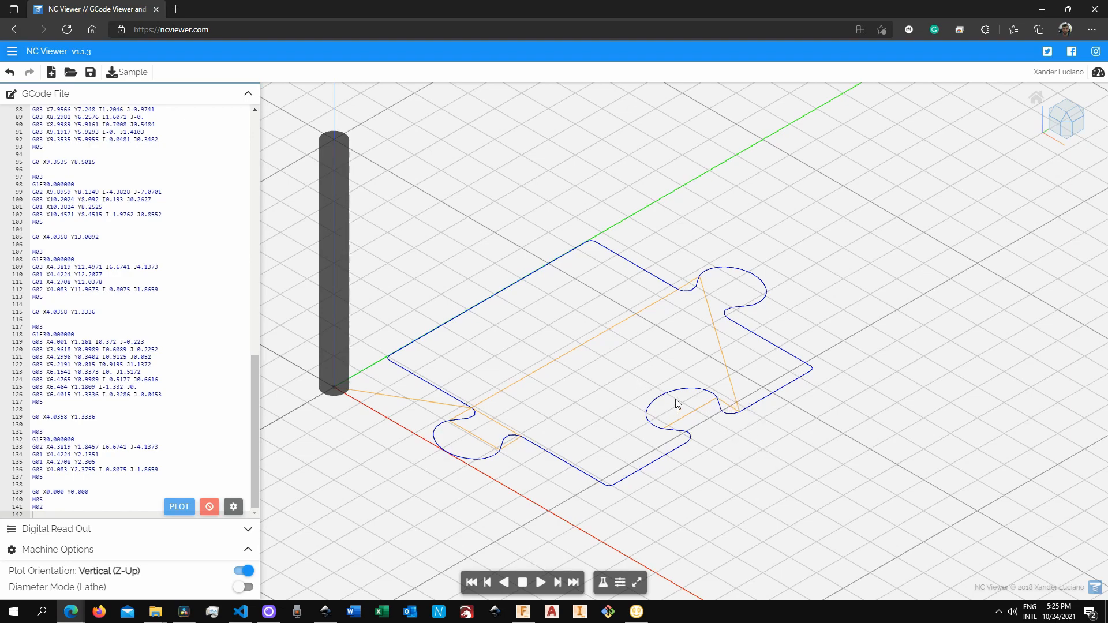
pyautogui.moveTo(616, 374)
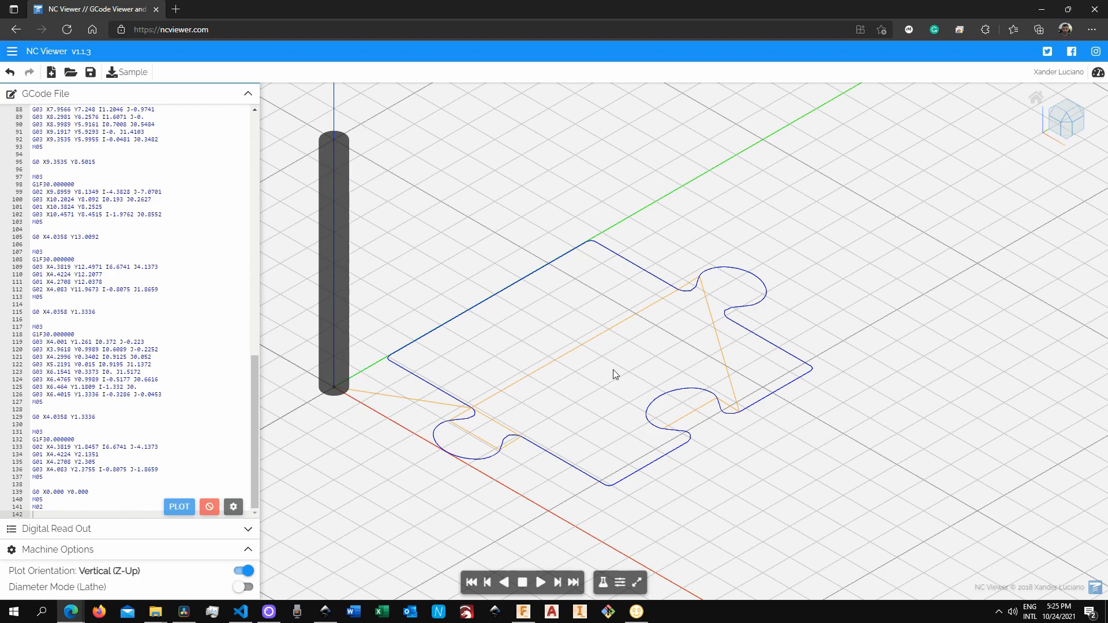